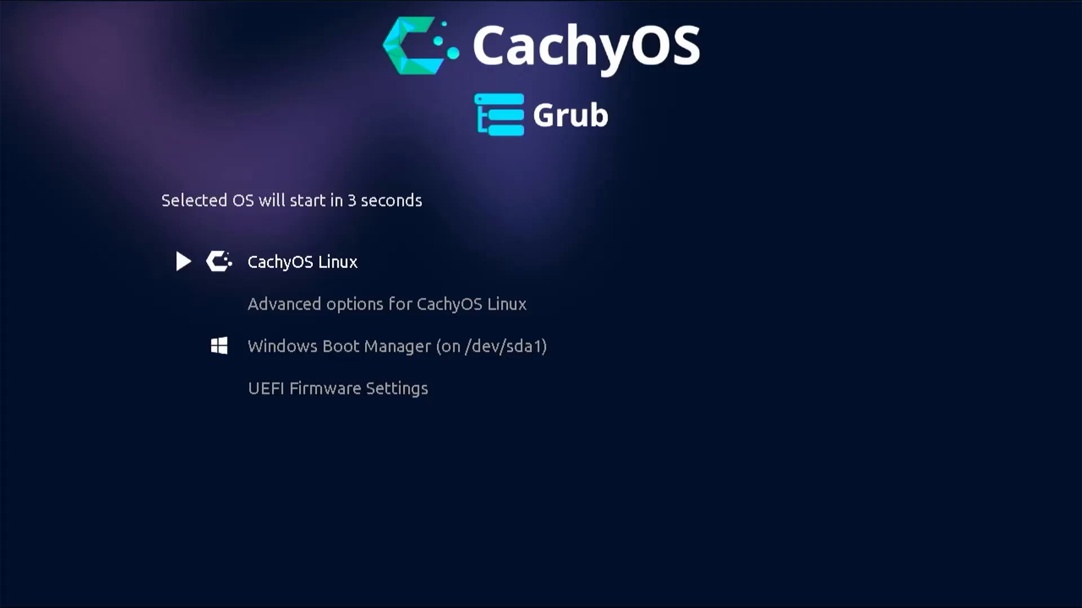
- Choose the CachyOS Linux entry in the GRUB menu and boot to the Plasma desktop
key("Down")
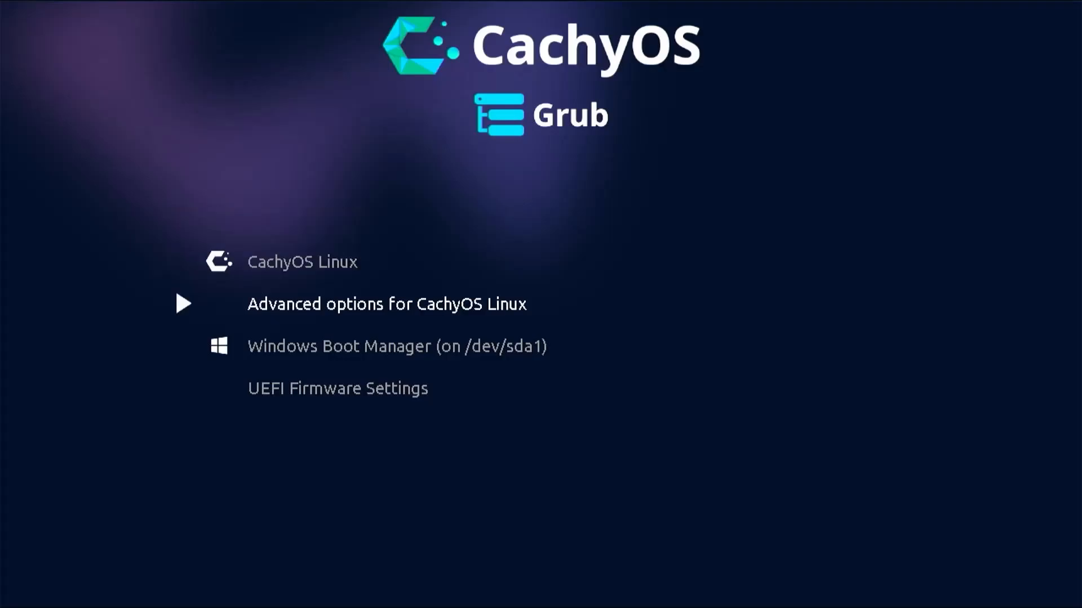
key("c")
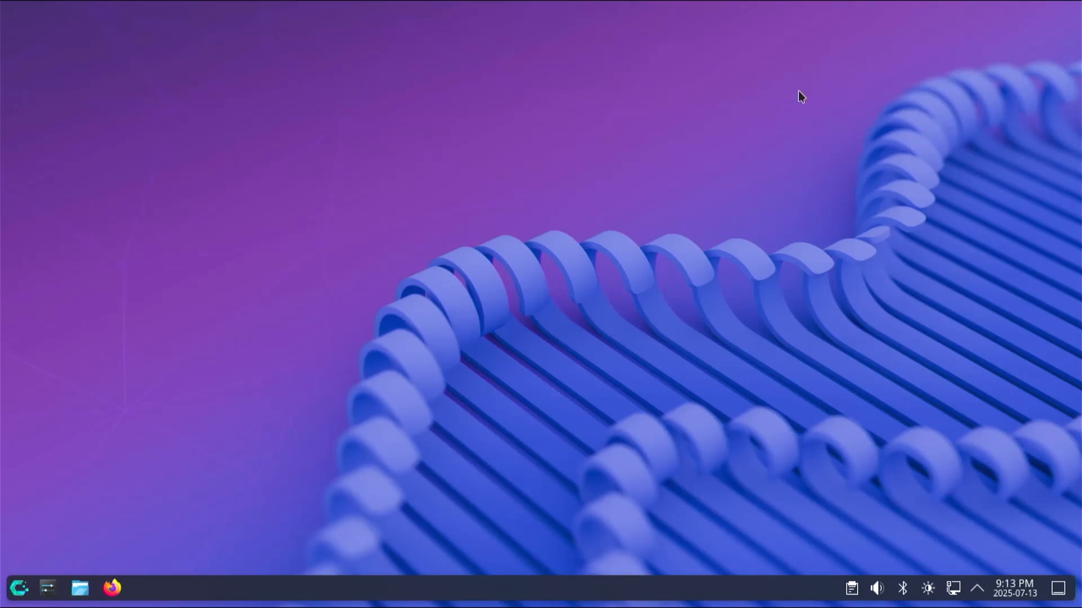
- In Dolphin, go to boot/grub and try deleting grub.cfg to trigger admin authentication
left_click(79, 589)
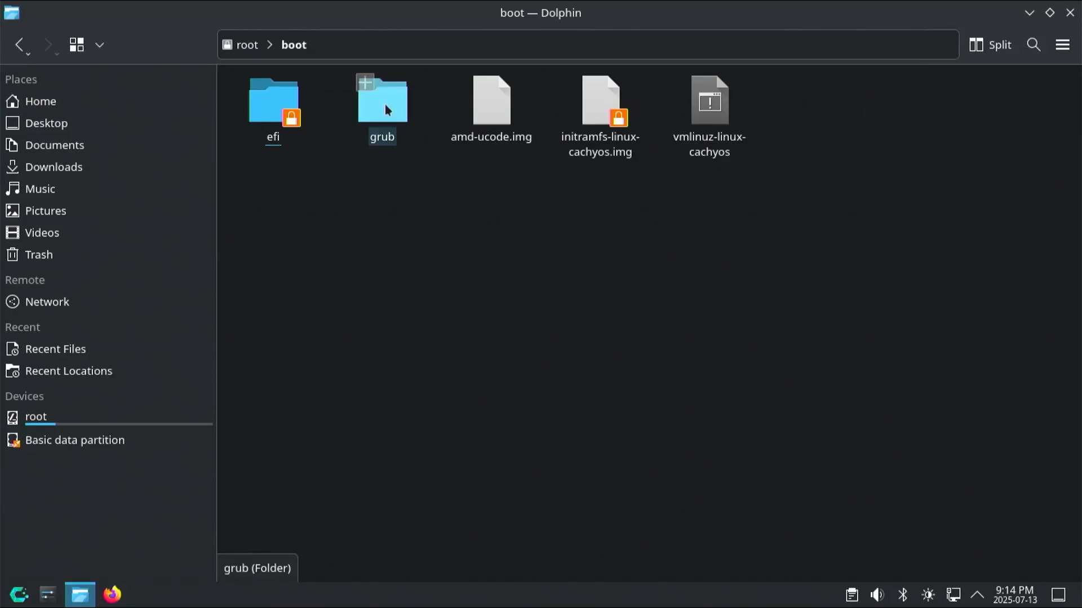
double_click(382, 100)
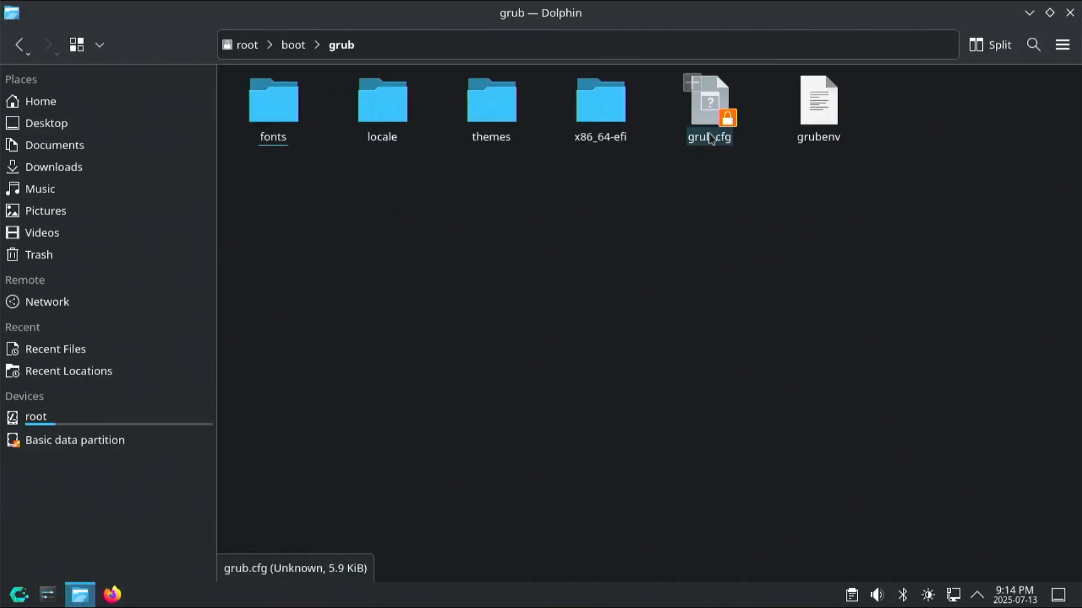
left_click(708, 101)
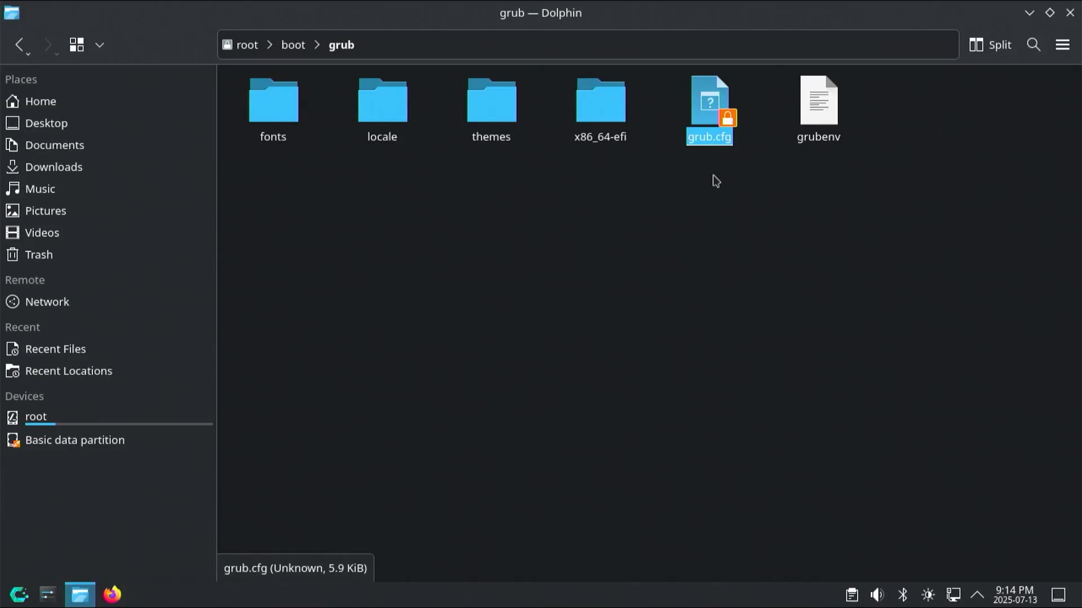
key("Delete")
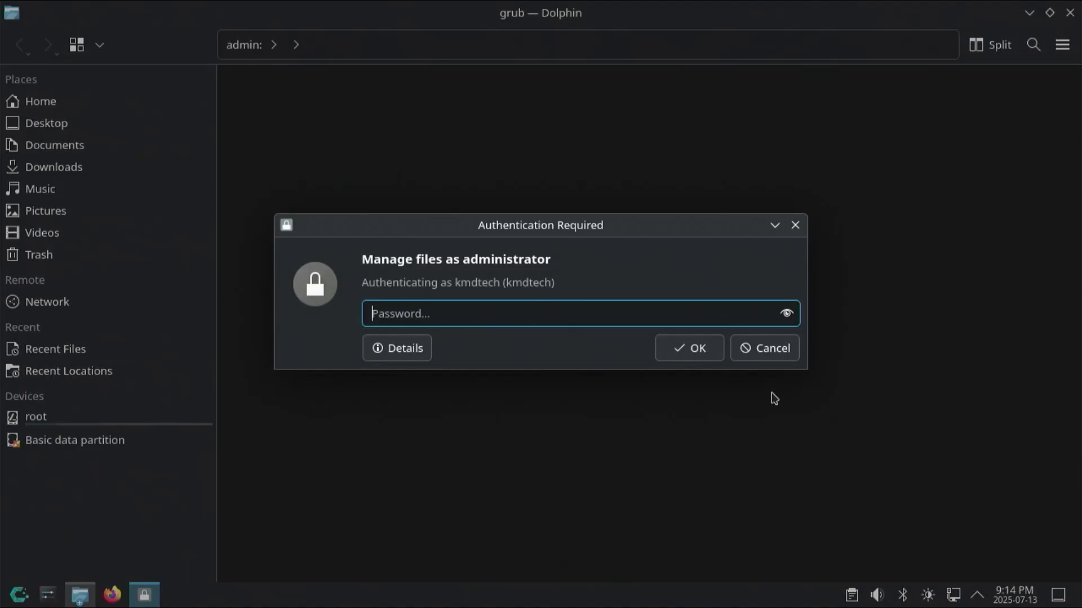
- Authenticate as administrator and permanently delete grub.cfg from boot/grub
type("password")
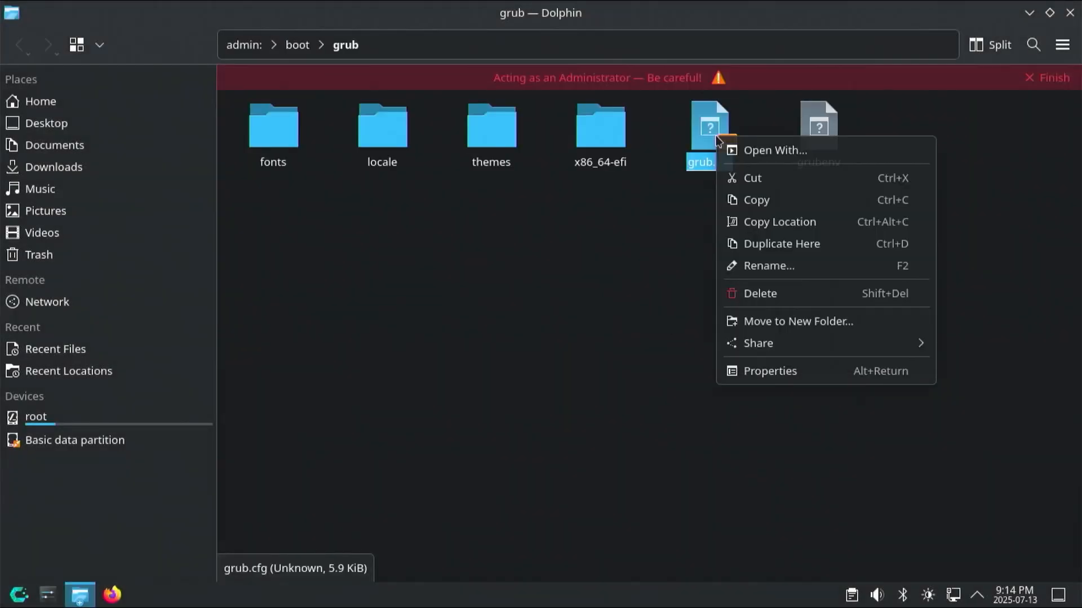
left_click(760, 293)
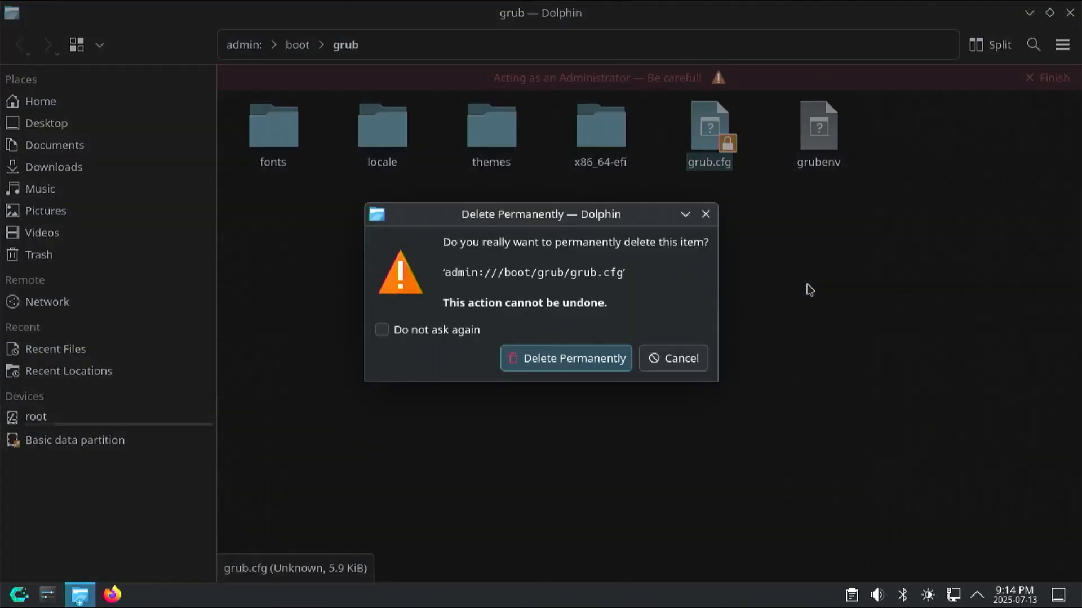
left_click(565, 358)
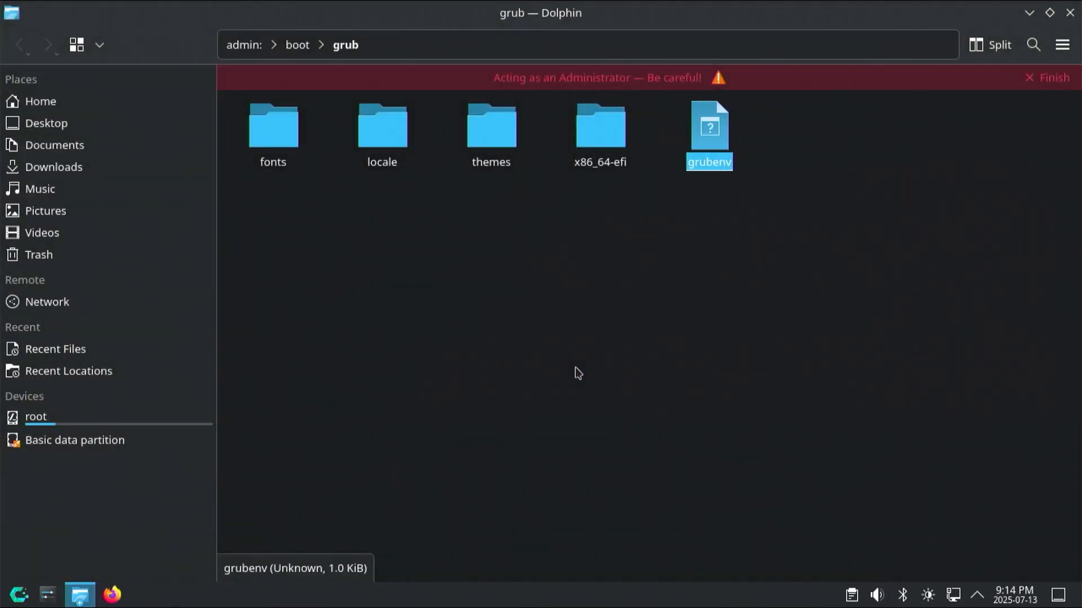
left_click(19, 593)
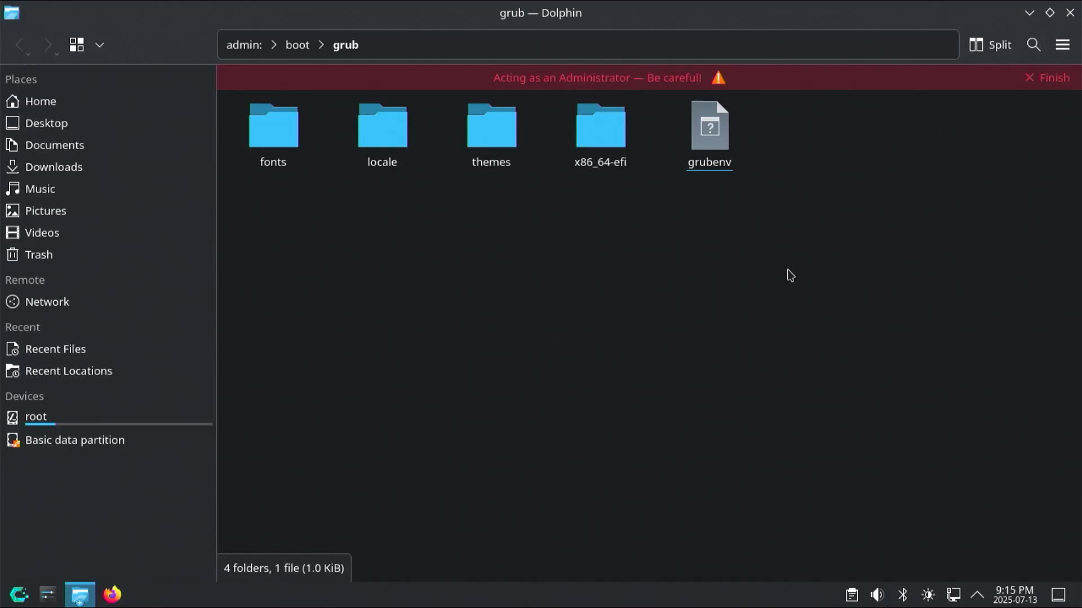
mouse_move(296, 49)
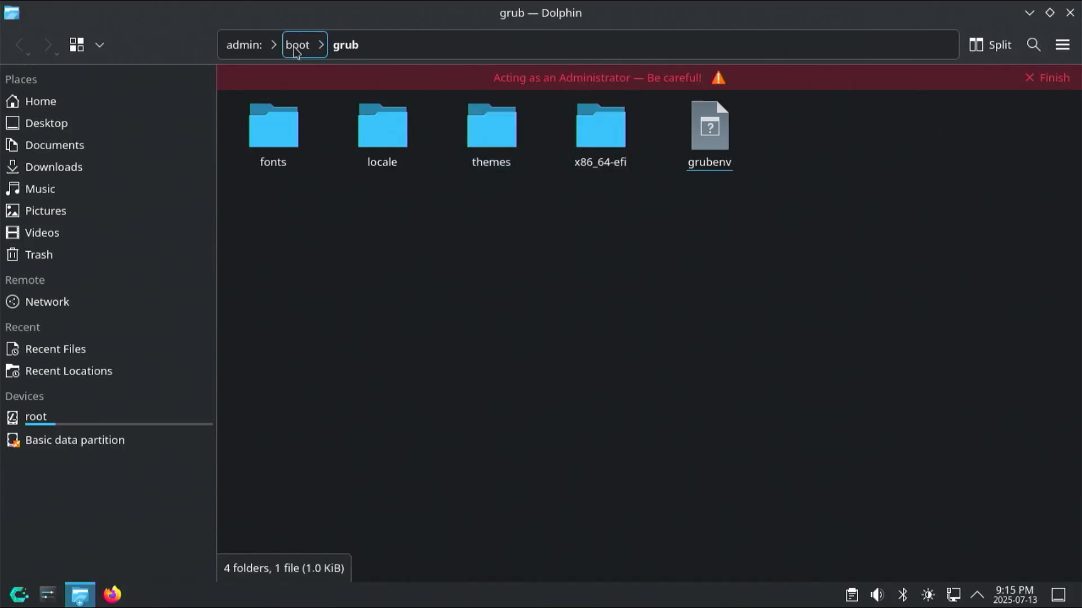
- Permanently delete the grub folder from boot, then restart the computer
left_click(298, 45)
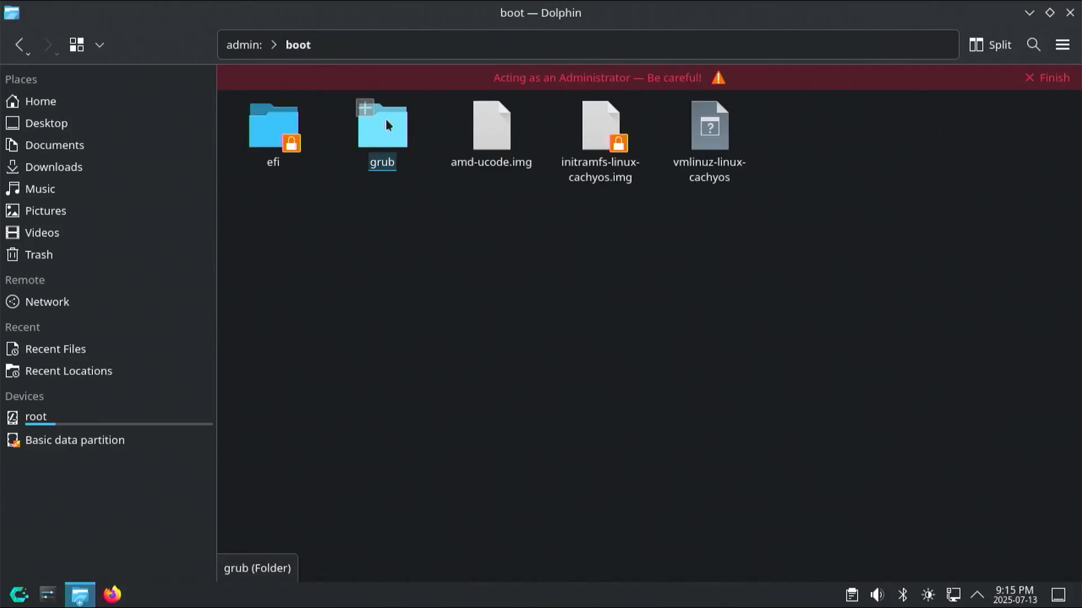
right_click(389, 124)
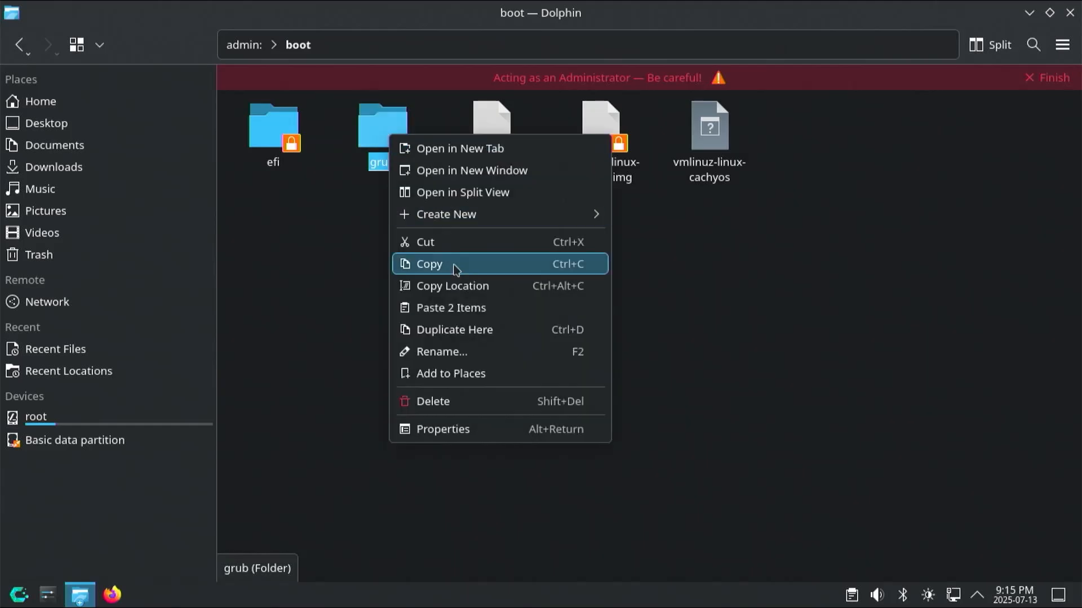
left_click(433, 401)
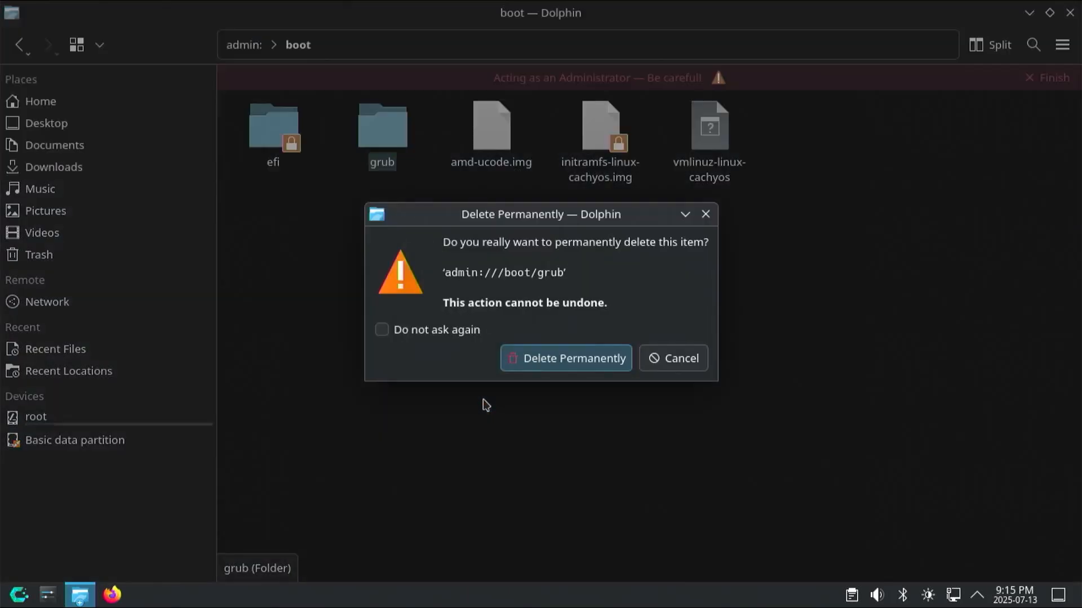
mouse_move(556, 368)
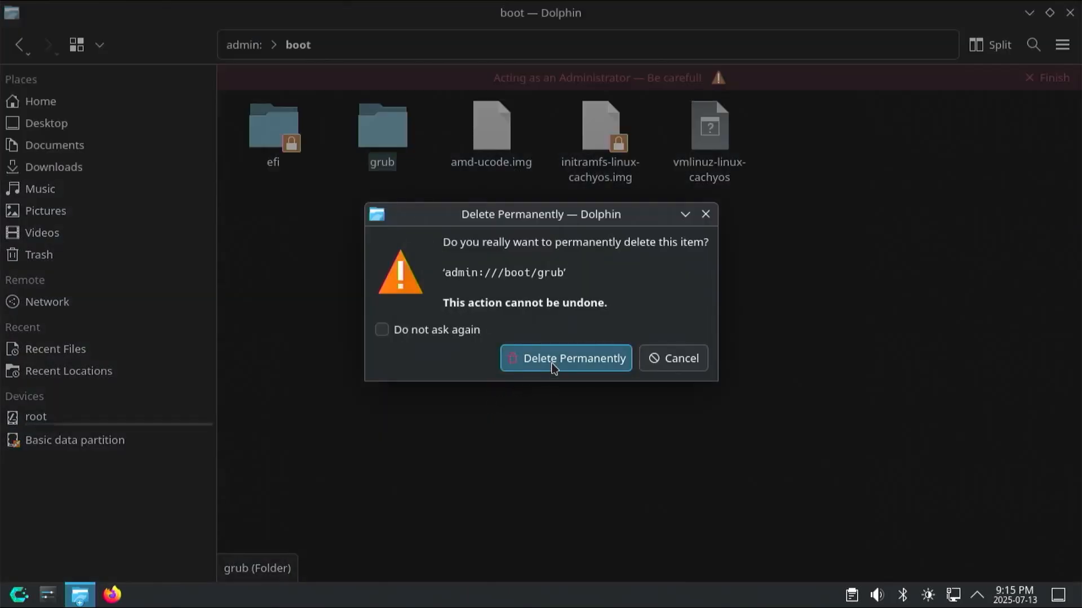
left_click(565, 359)
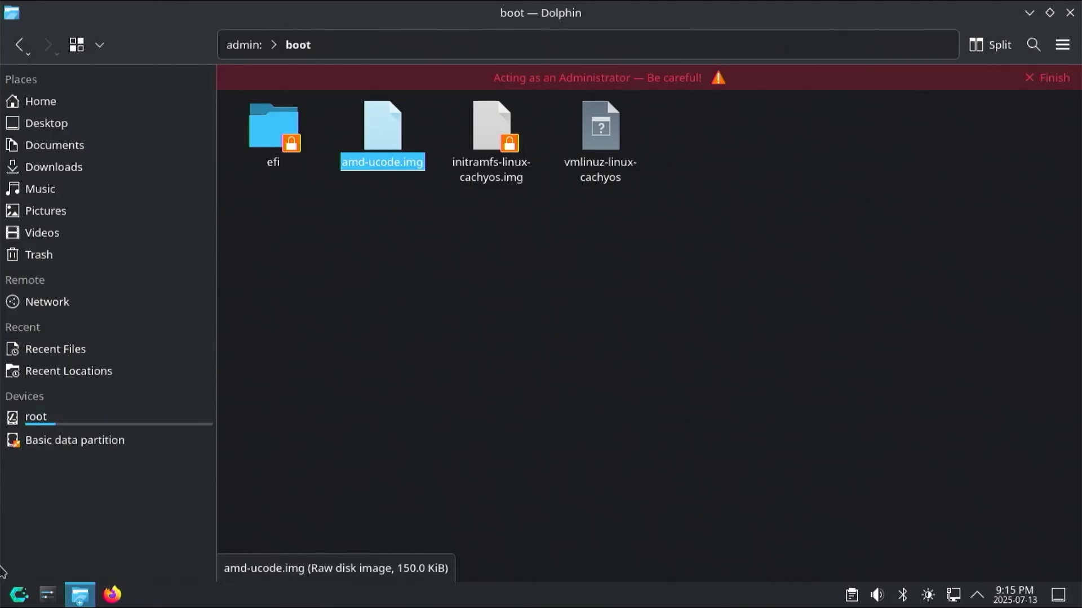
left_click(16, 594)
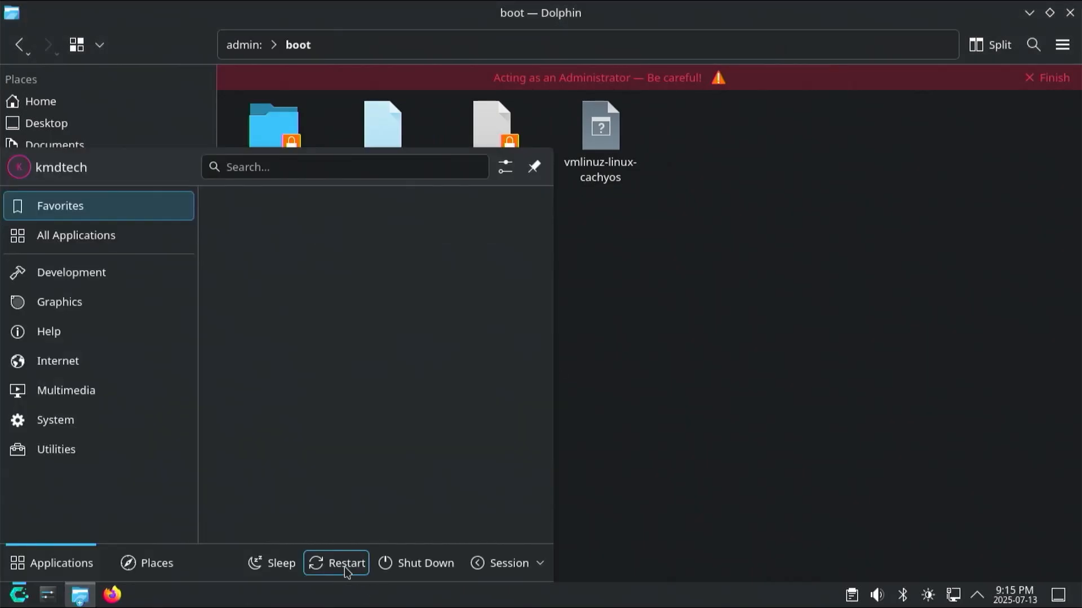
left_click(344, 579)
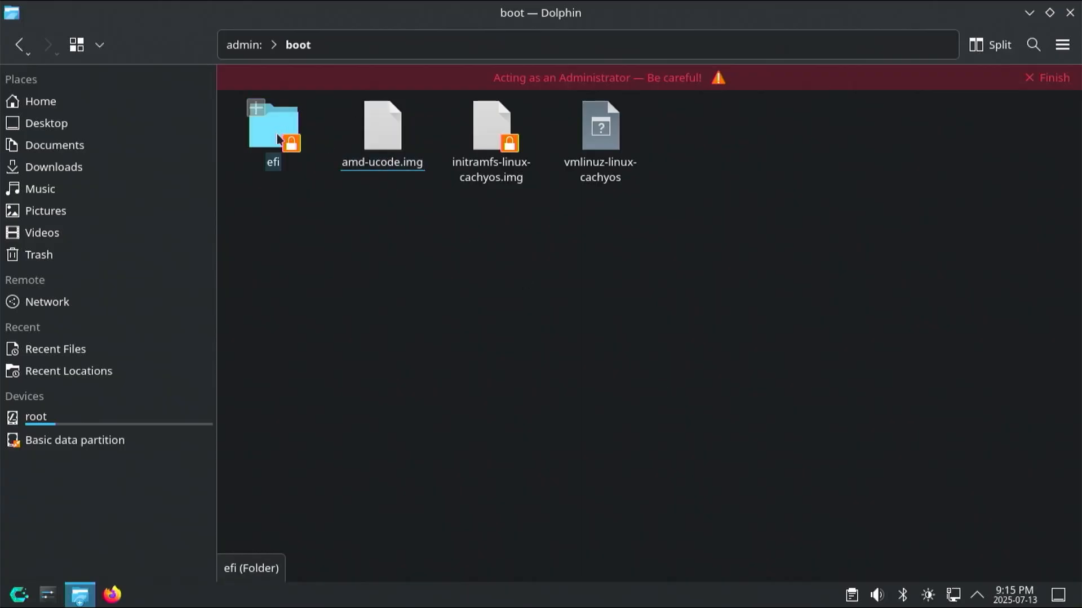
- Browse the EFI partition's Boot and Microsoft/Boot folders
double_click(273, 126)
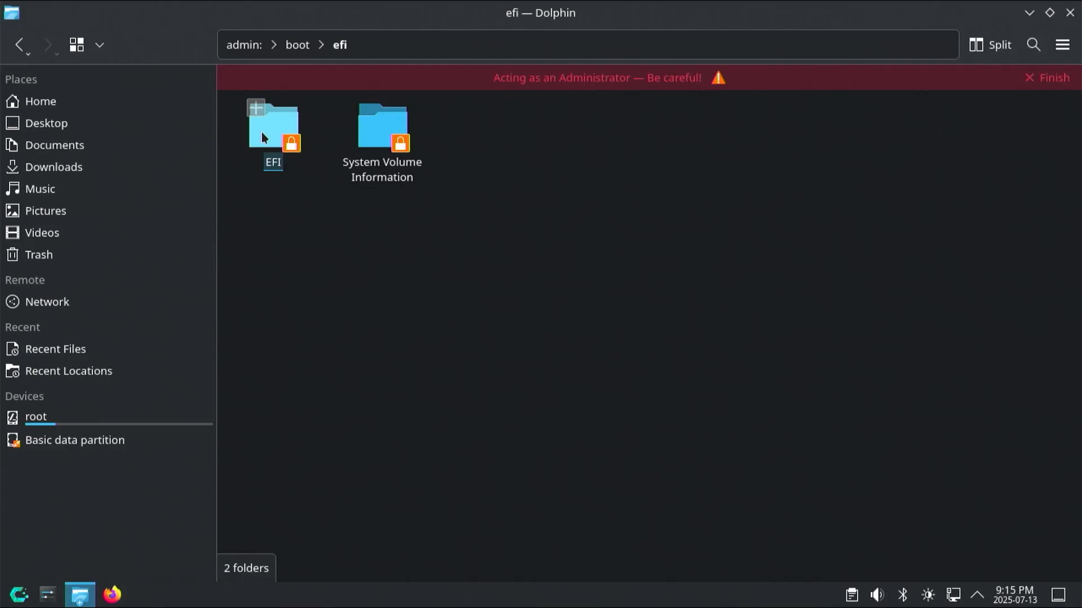
double_click(273, 127)
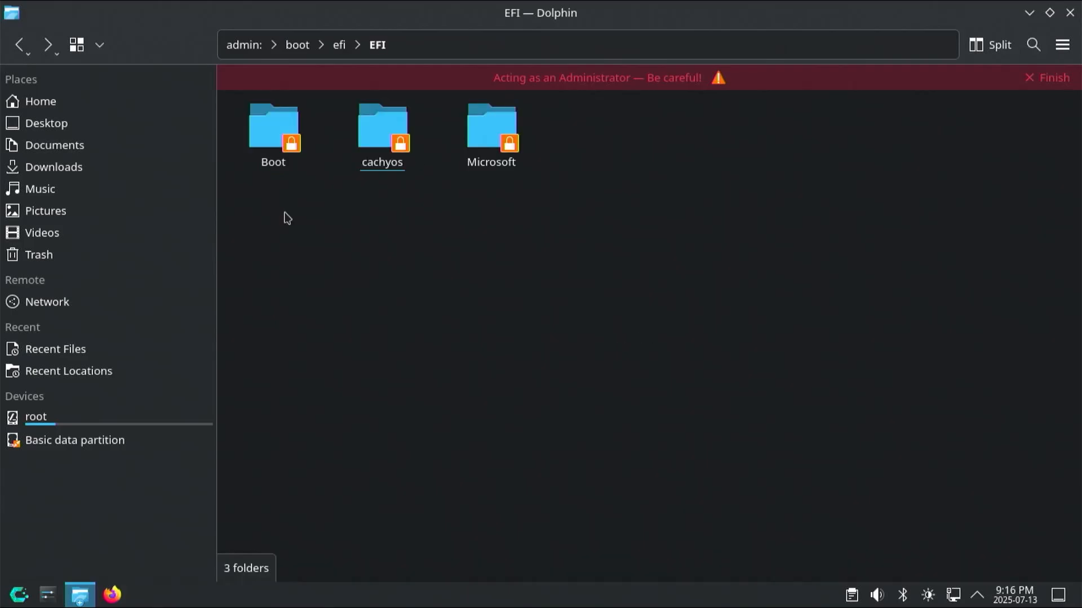
double_click(273, 127)
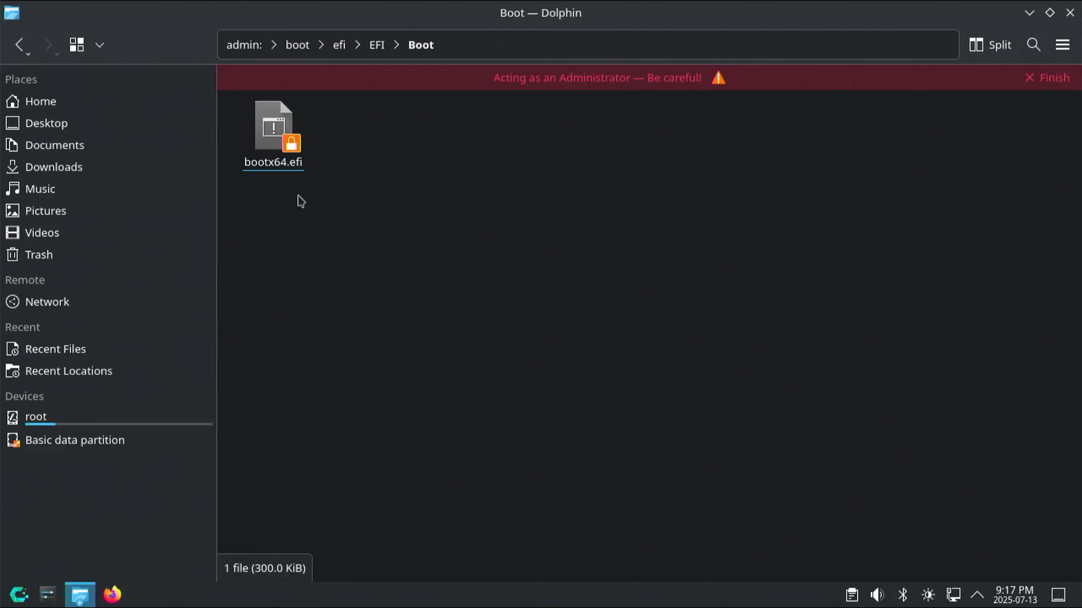
left_click(20, 45)
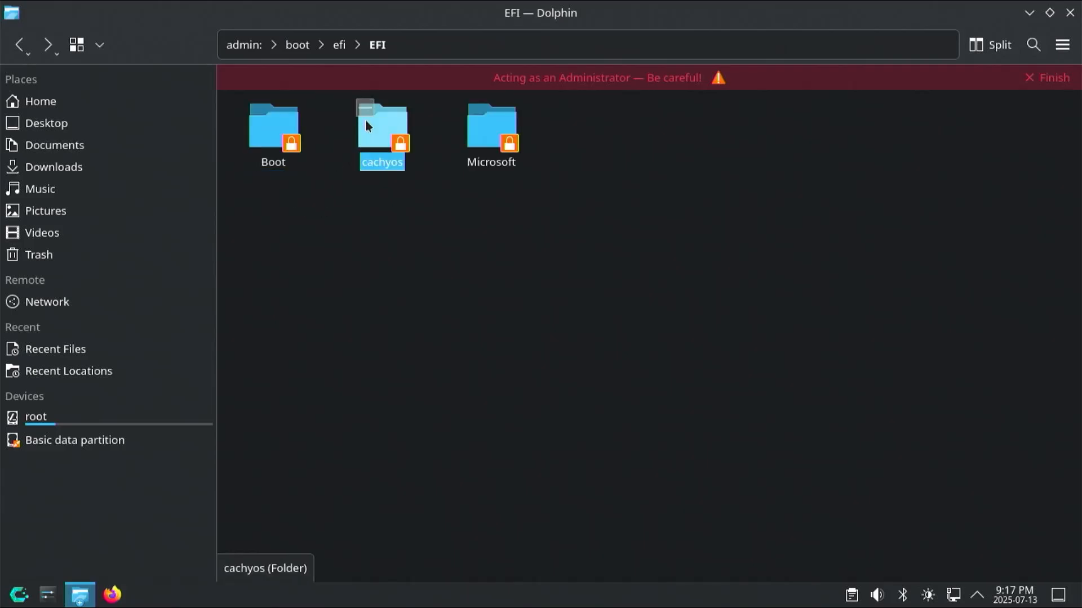
double_click(381, 127)
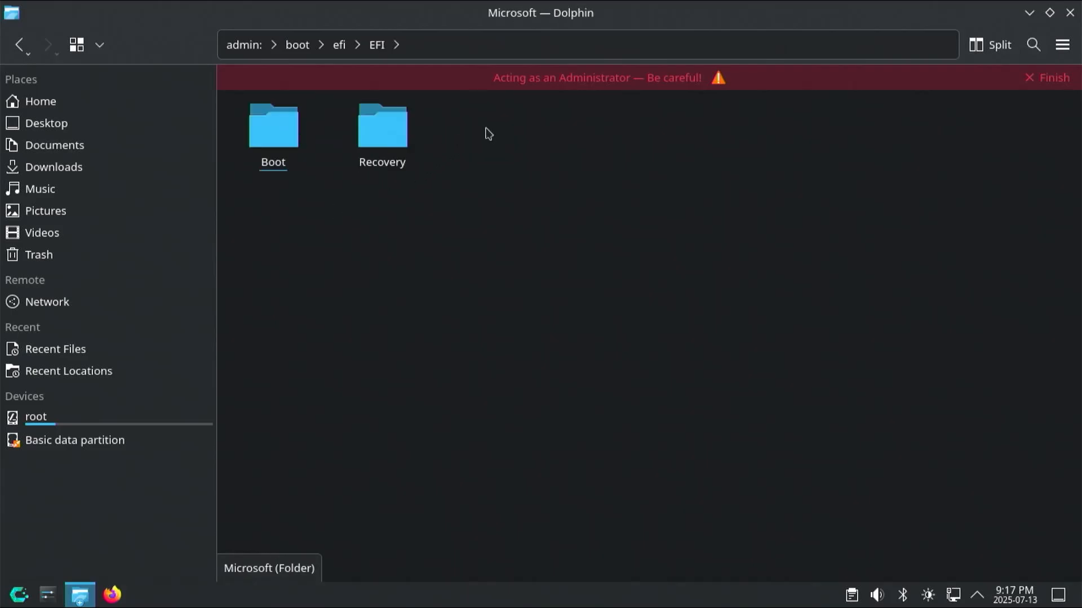
double_click(273, 125)
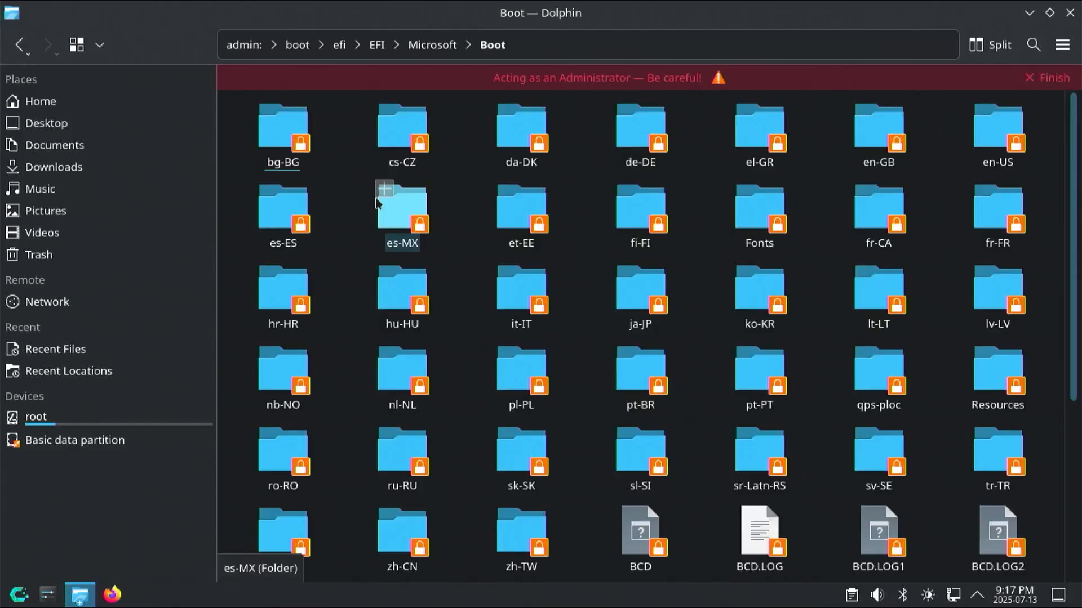
mouse_move(361, 200)
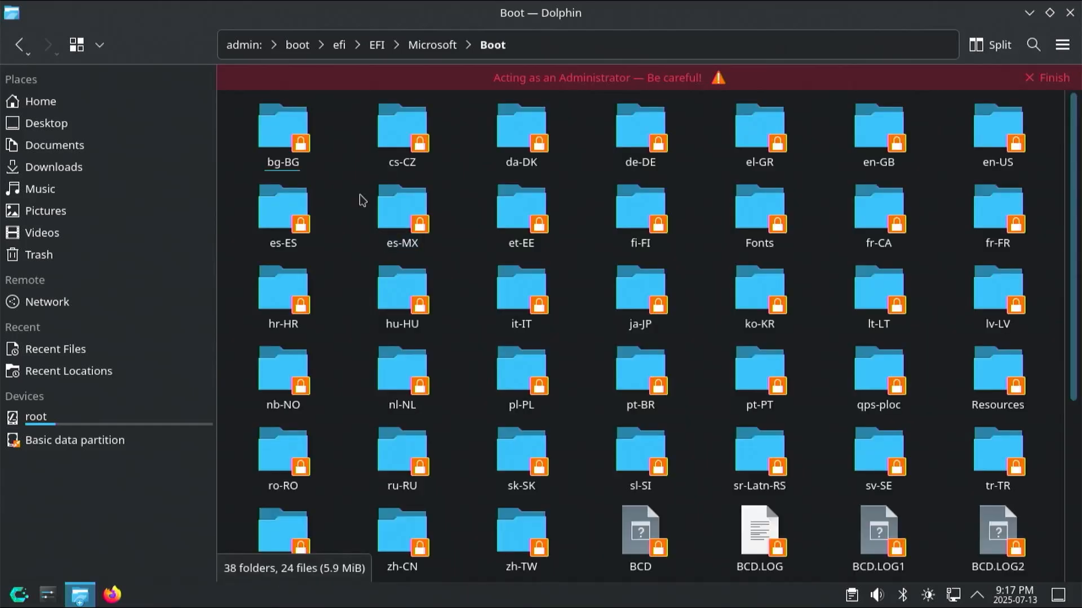
- Check the sizes of bootx64.efi in EFI/Boot and grubx64.efi in cachyos, both 300.0 KiB
left_click(378, 44)
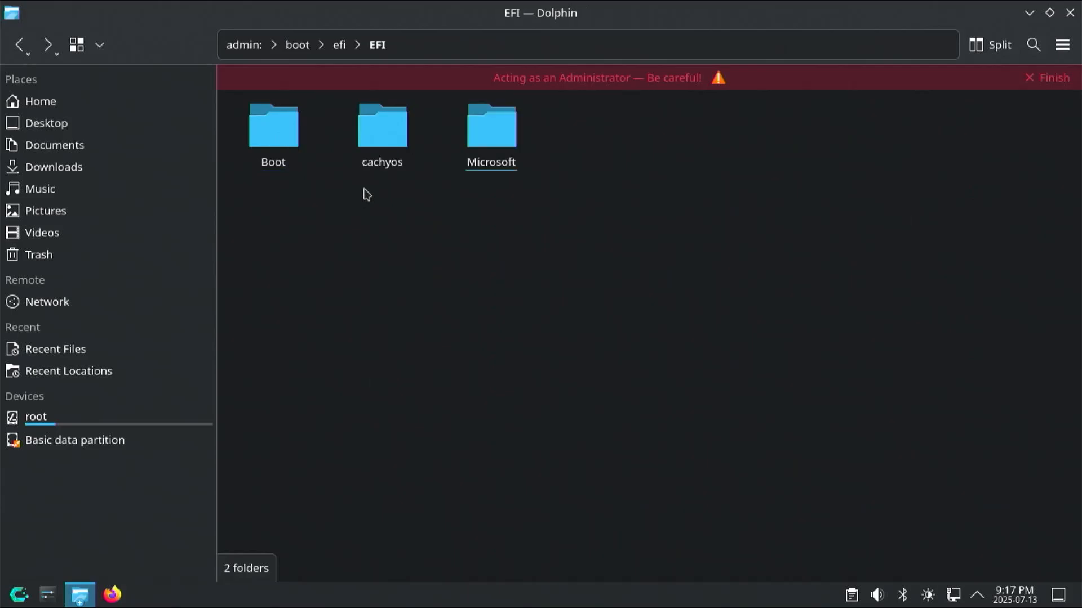
double_click(273, 127)
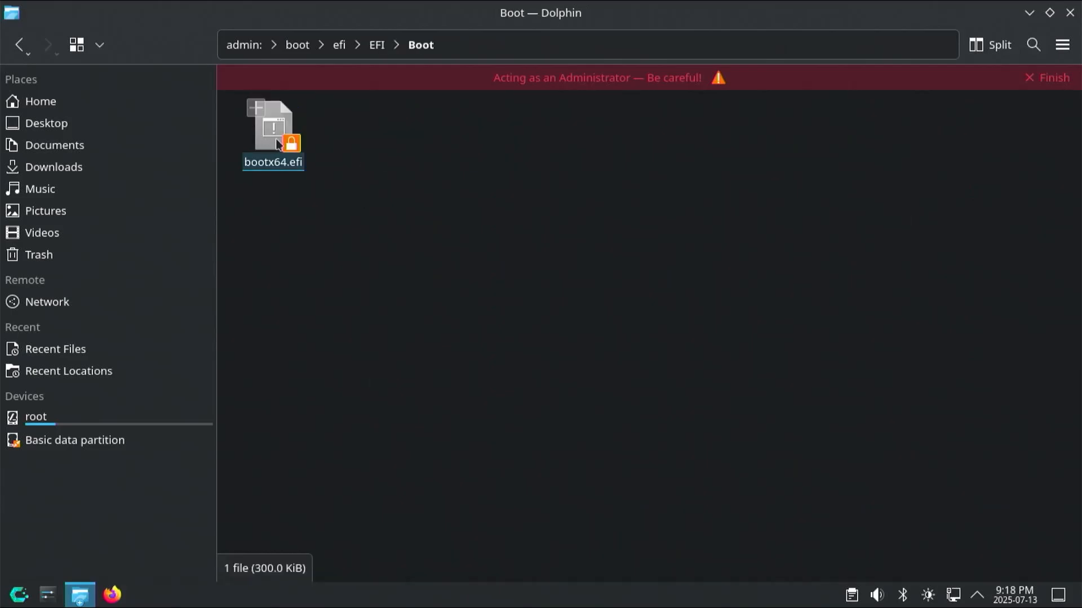
left_click(273, 127)
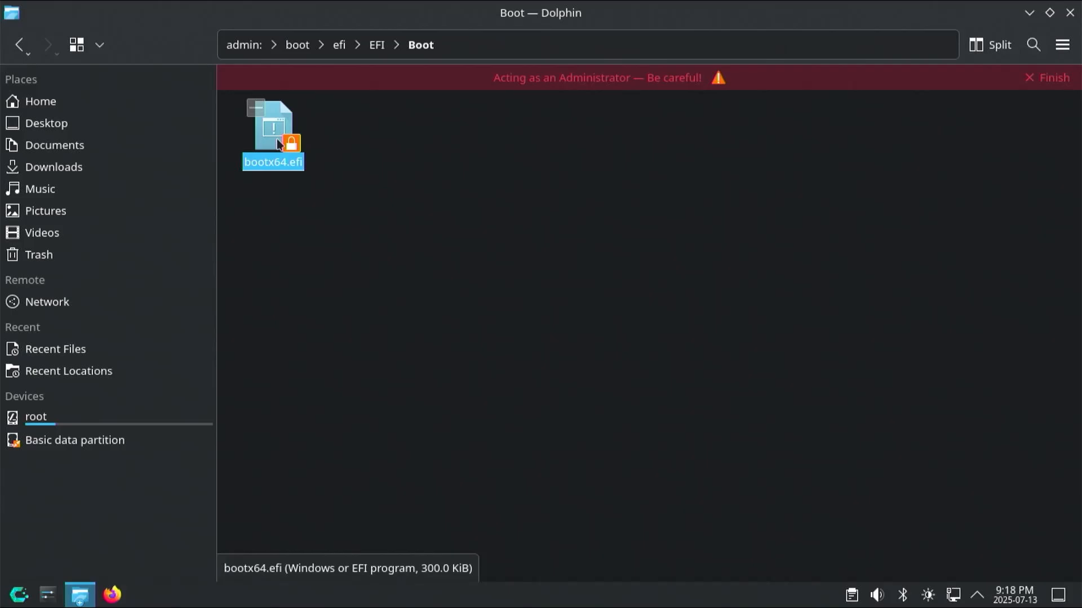
mouse_move(280, 201)
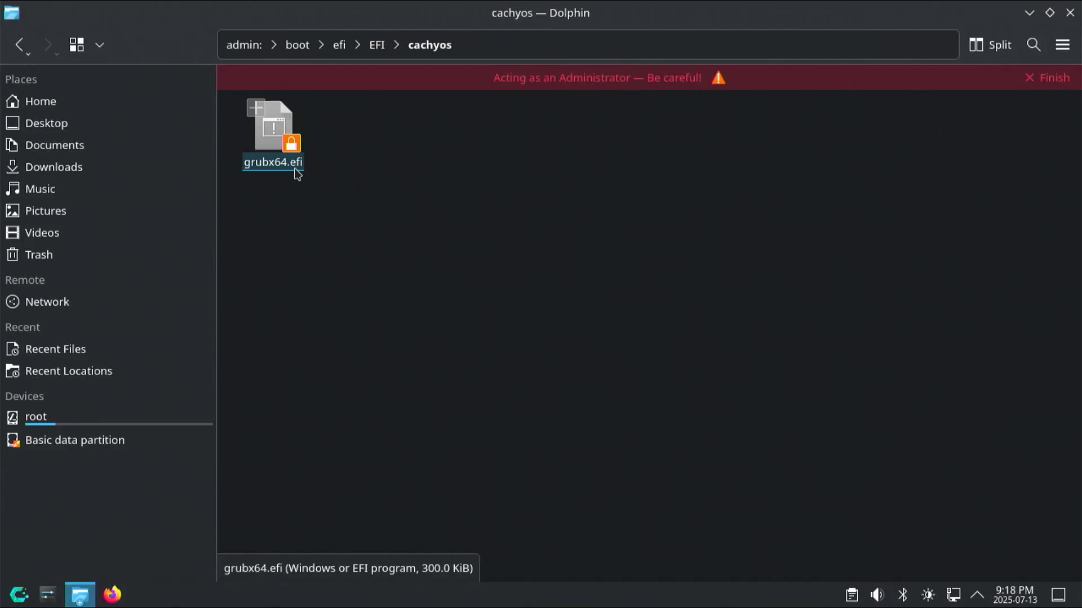
left_click(273, 124)
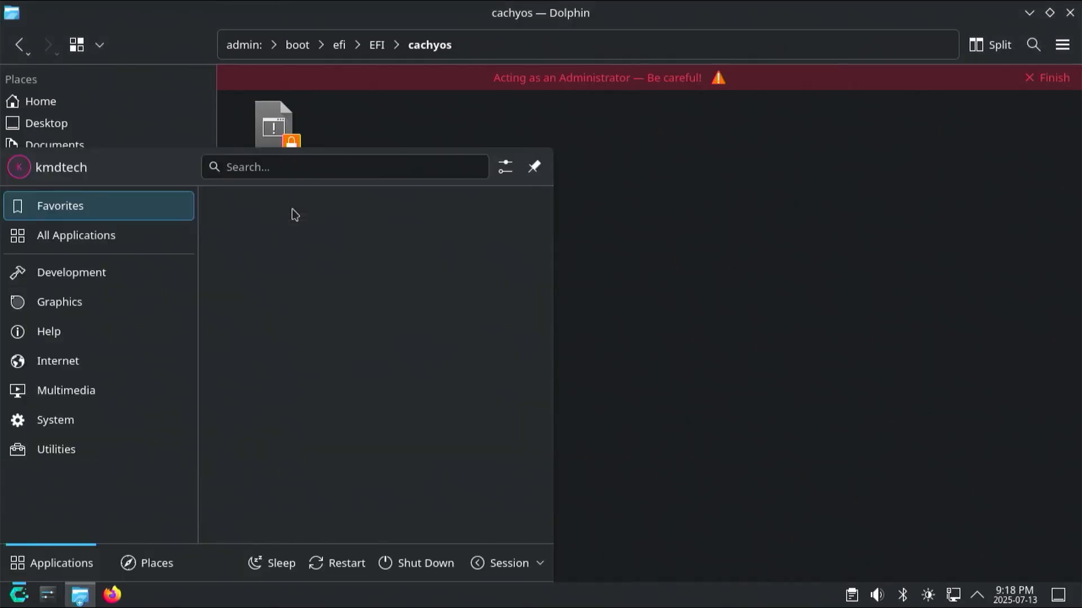
- Launch Konsole and run sudo diff on EFI/Boot/bootx64.efi versus EFI/cachyos/grubx64.efi
type("terminal")
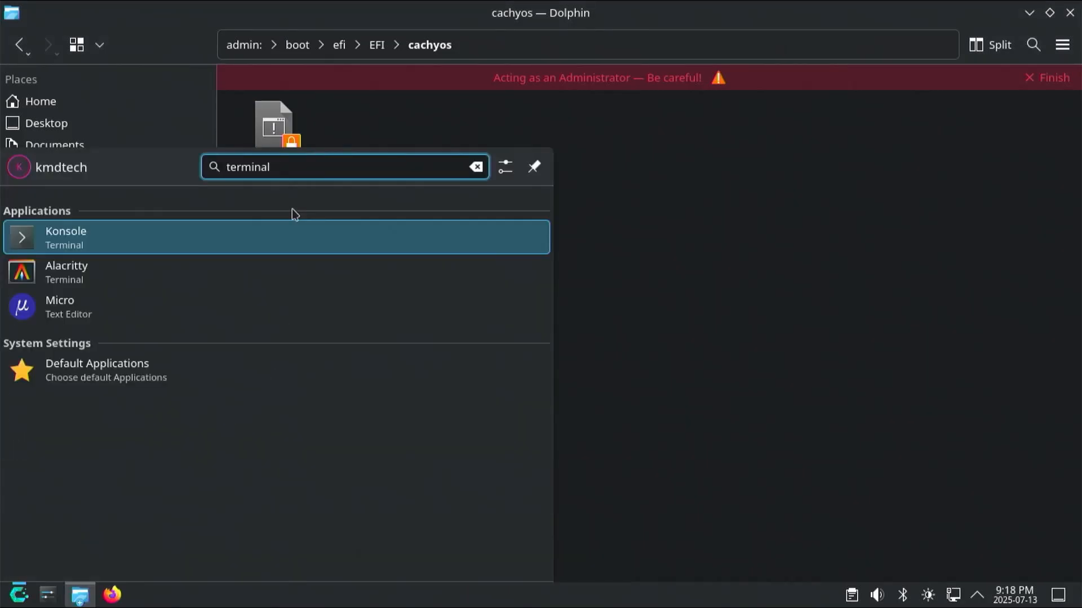
left_click(66, 237)
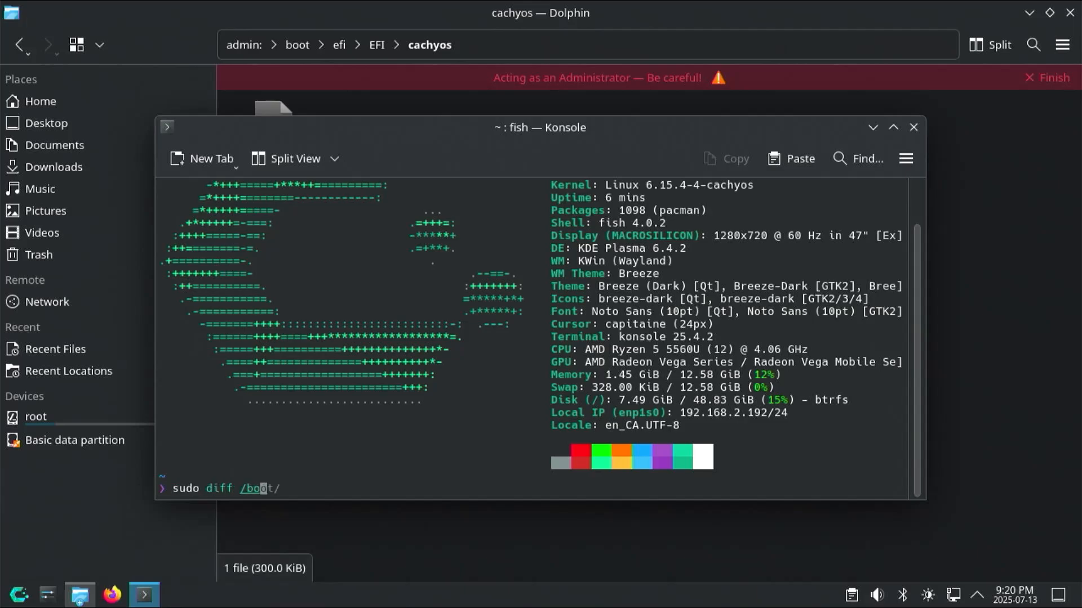
type("efi/")
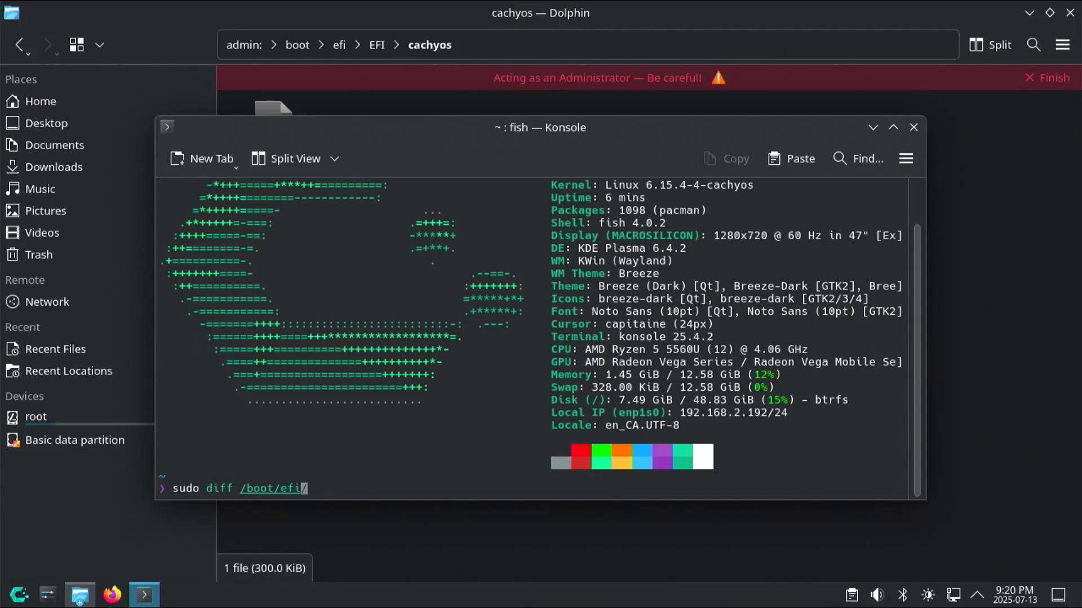
type("EFI/")
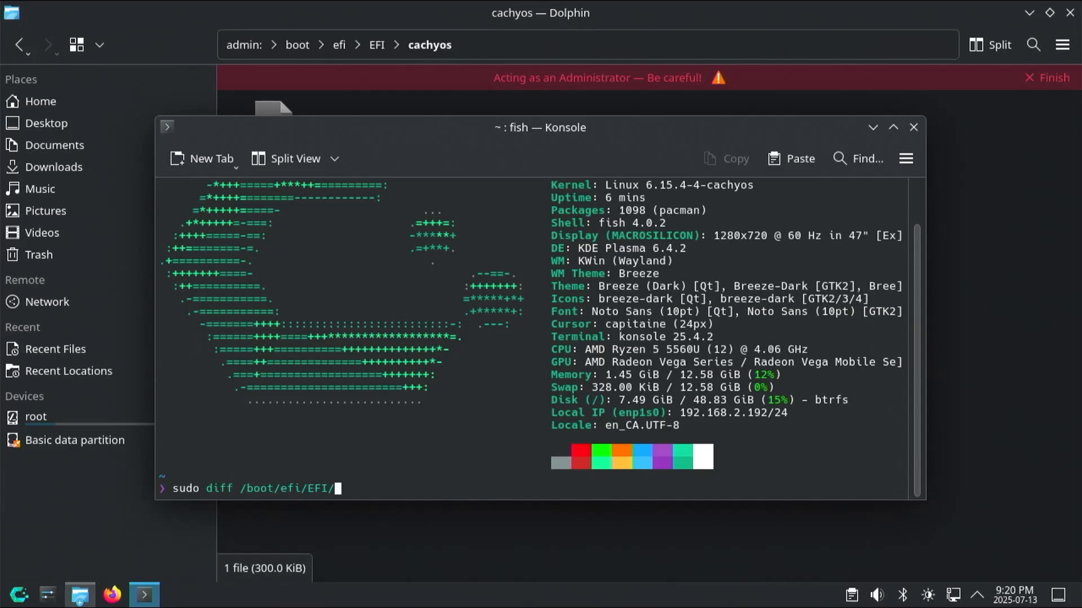
type("Boot")
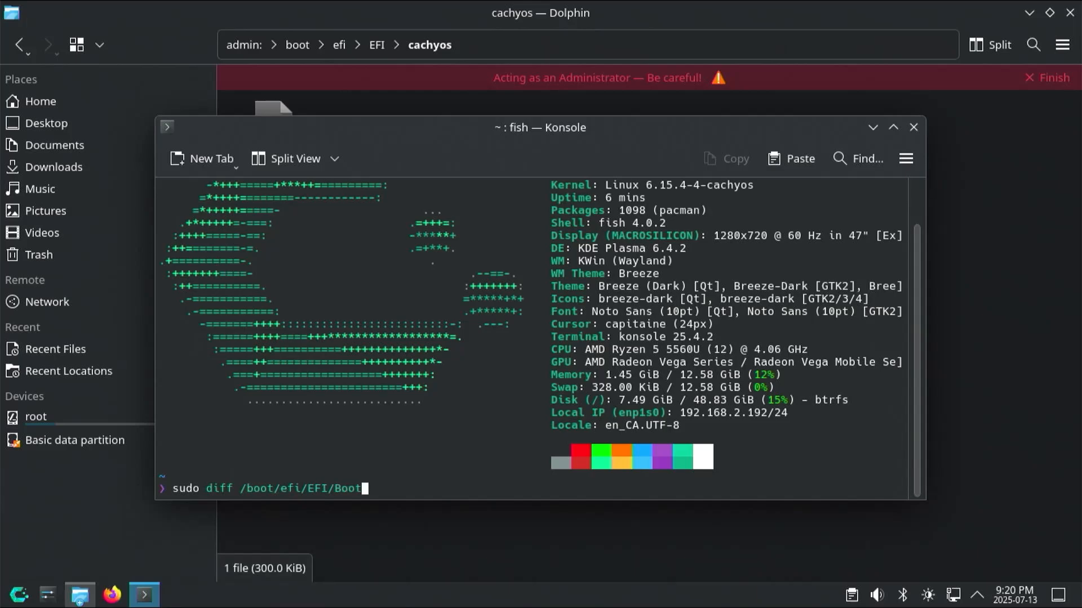
type("/boo")
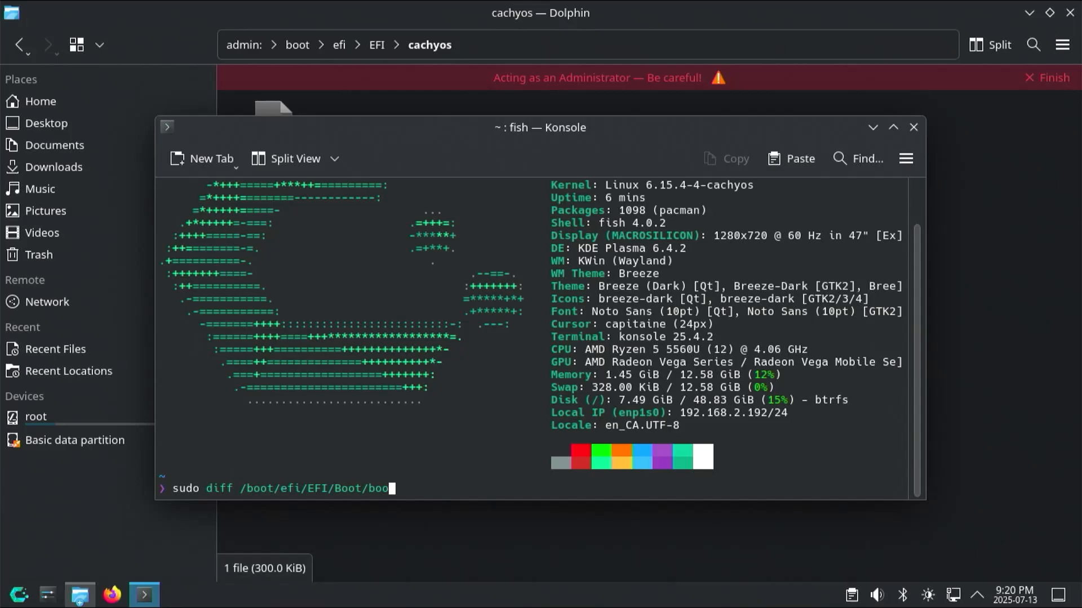
type("tx64.efi")
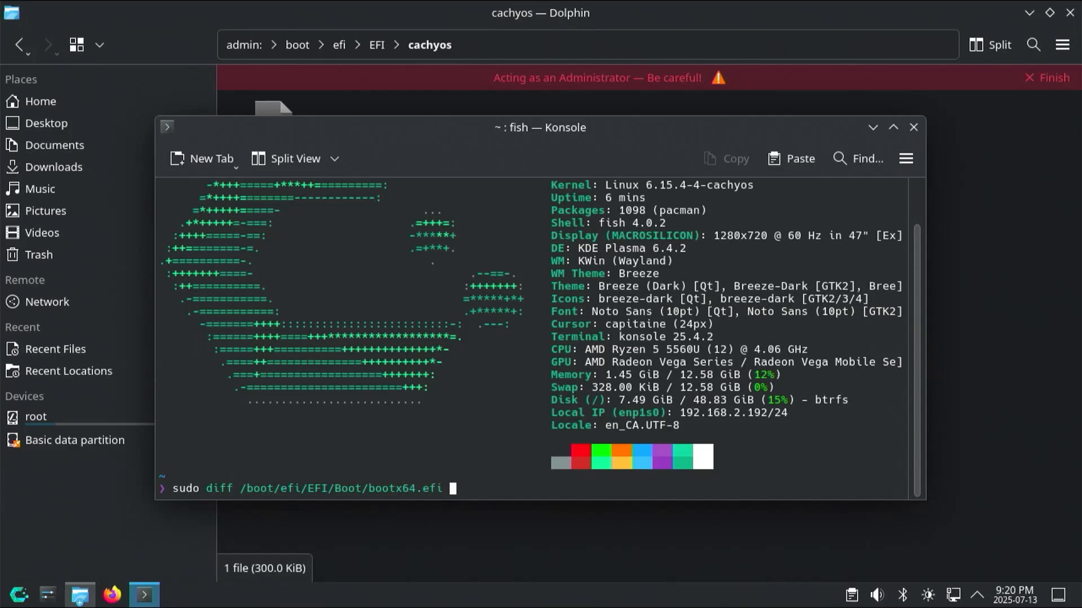
mouse_move(492, 198)
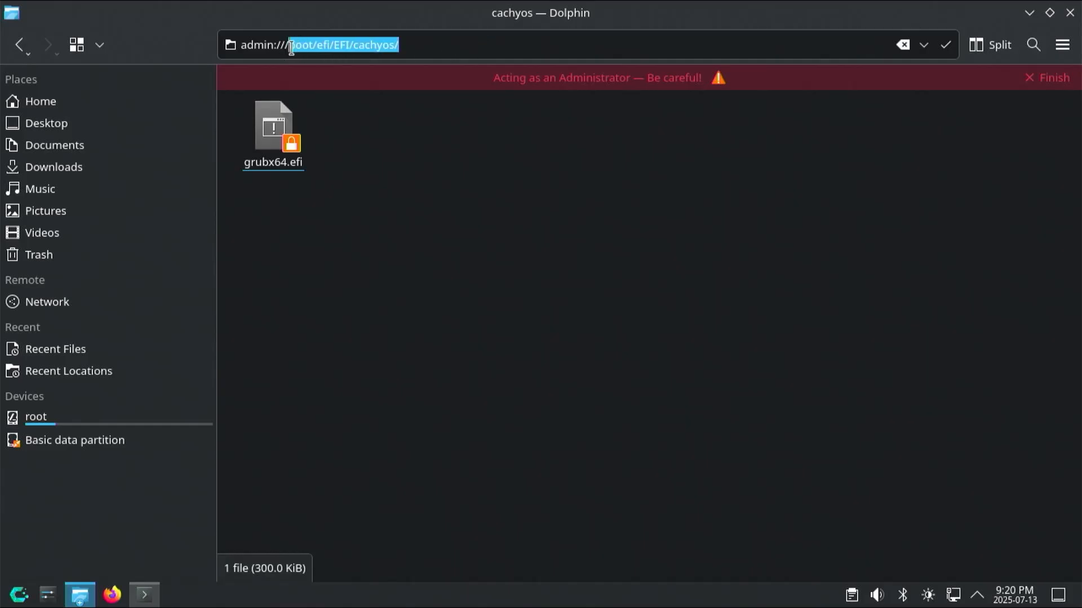
left_click(143, 595)
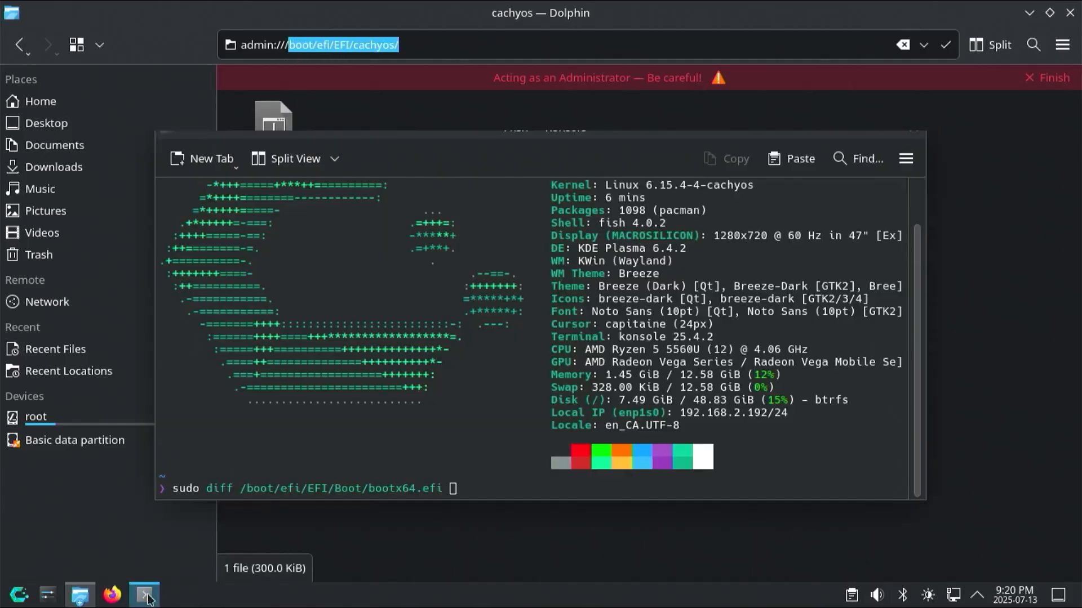
type("/boot/efi/EFI/cachyos/")
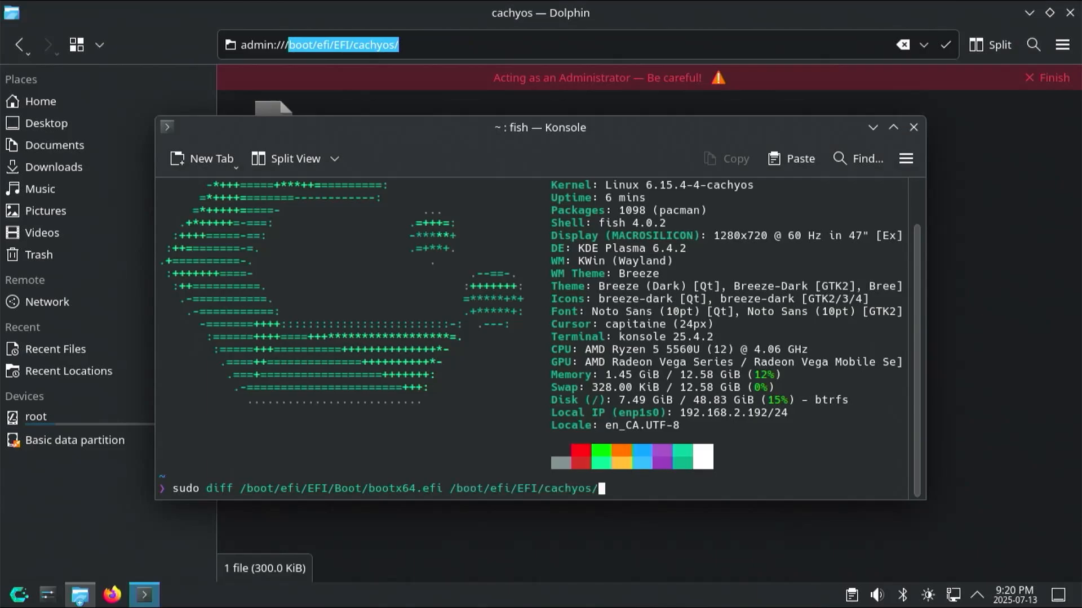
type("grubx64.efi")
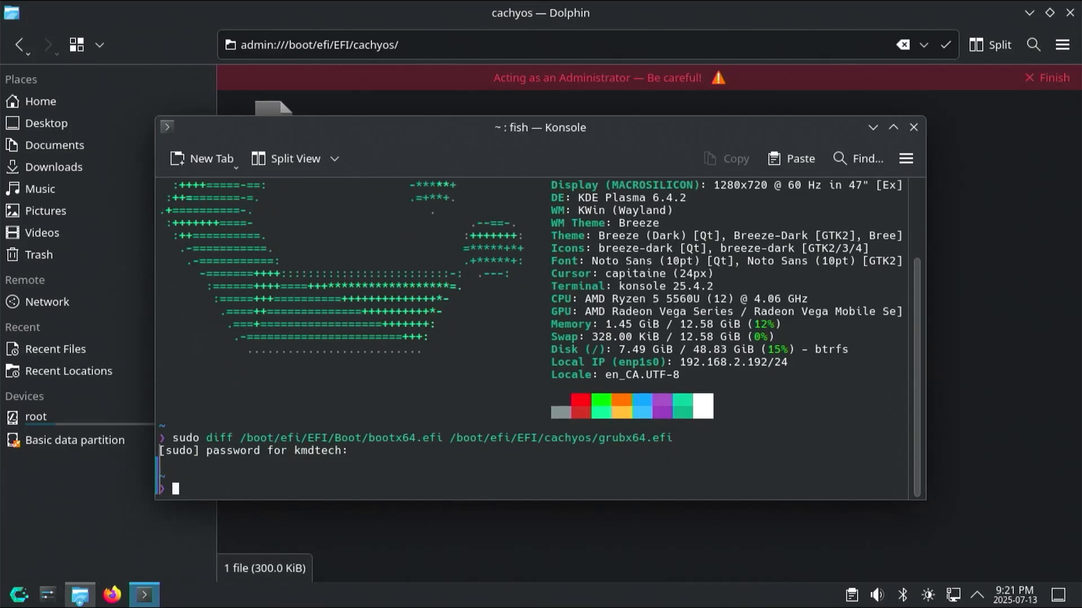
mouse_move(427, 24)
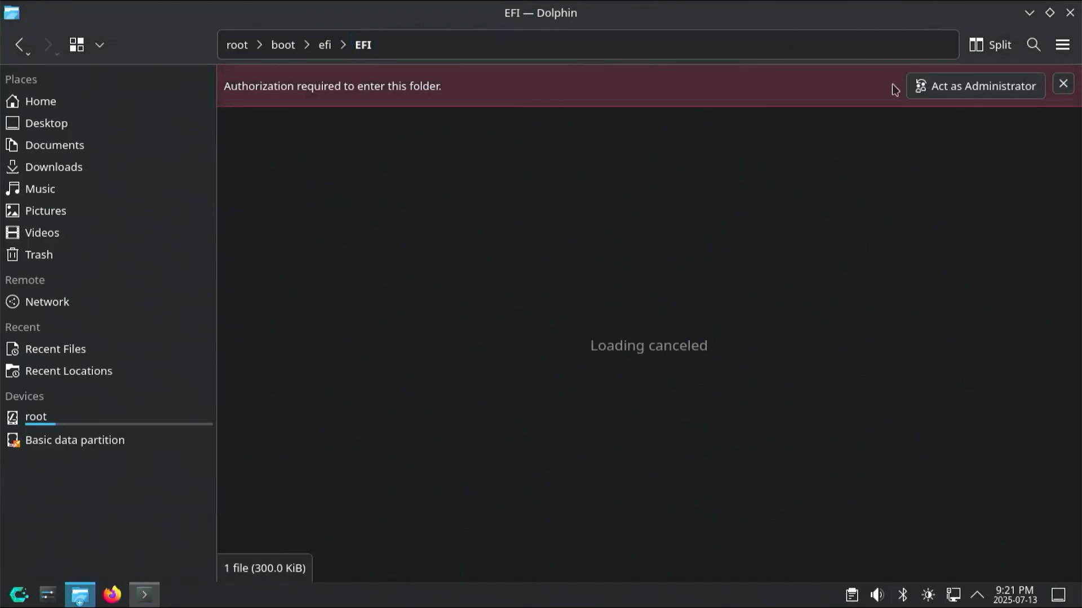
- As administrator, check EFI/Boot, then permanently delete grubx64.efi from EFI/cachyos
left_click(976, 85)
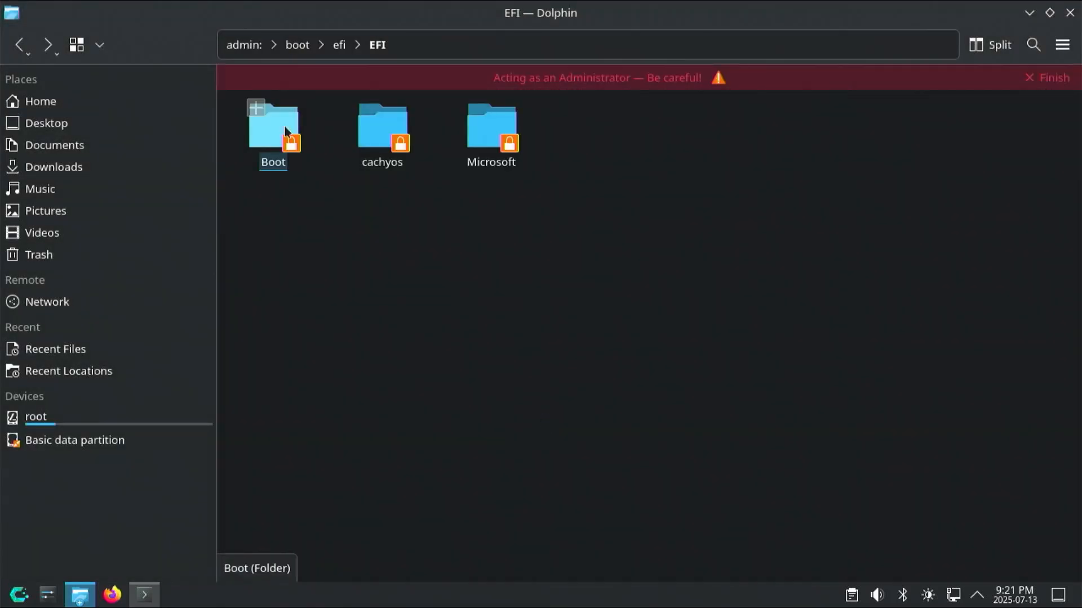
double_click(273, 127)
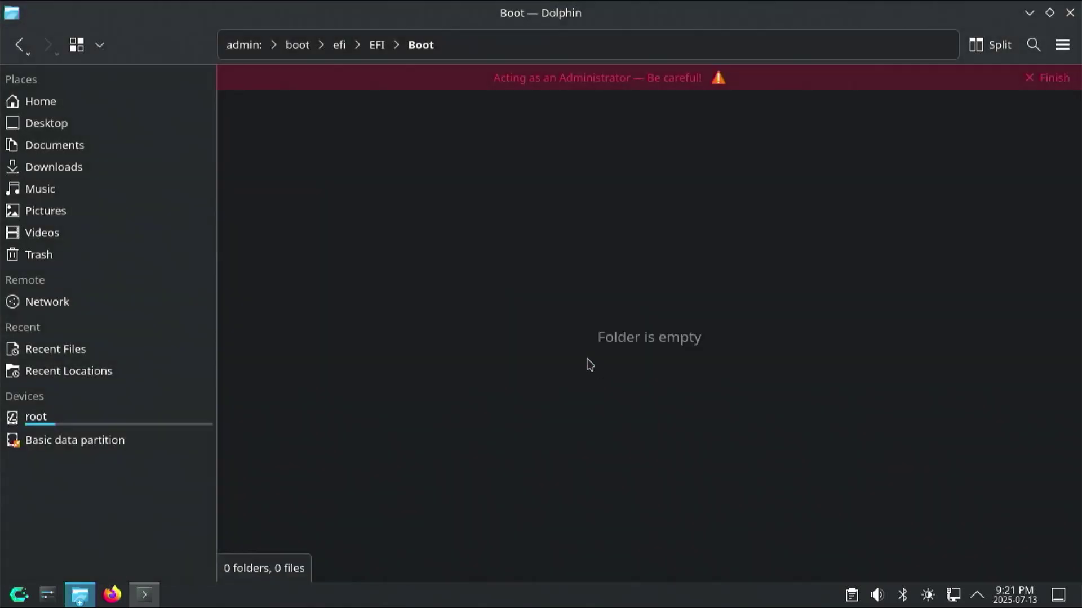
left_click(380, 44)
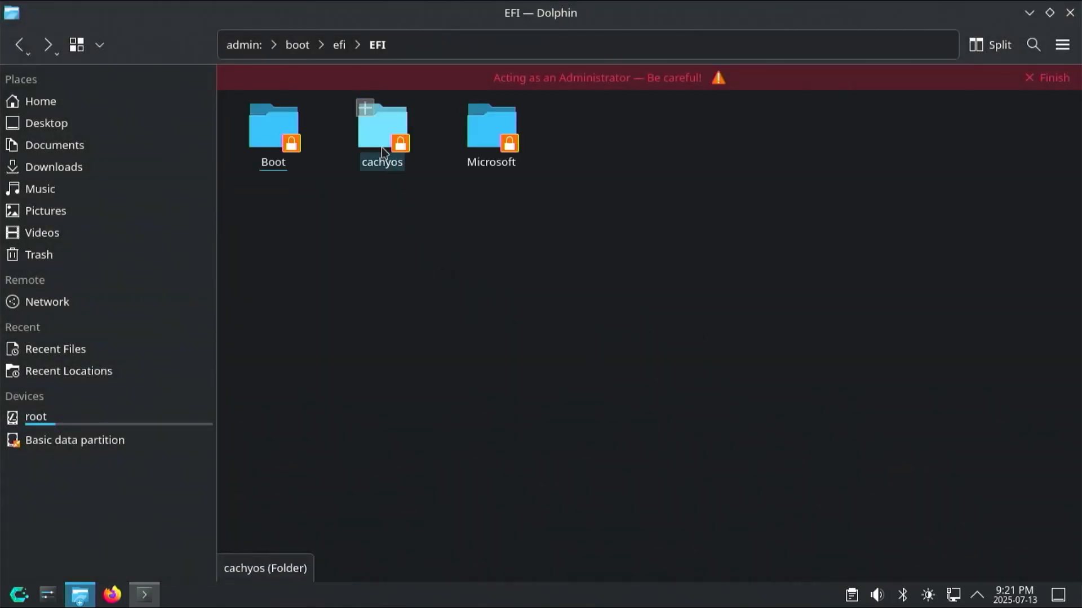
double_click(382, 129)
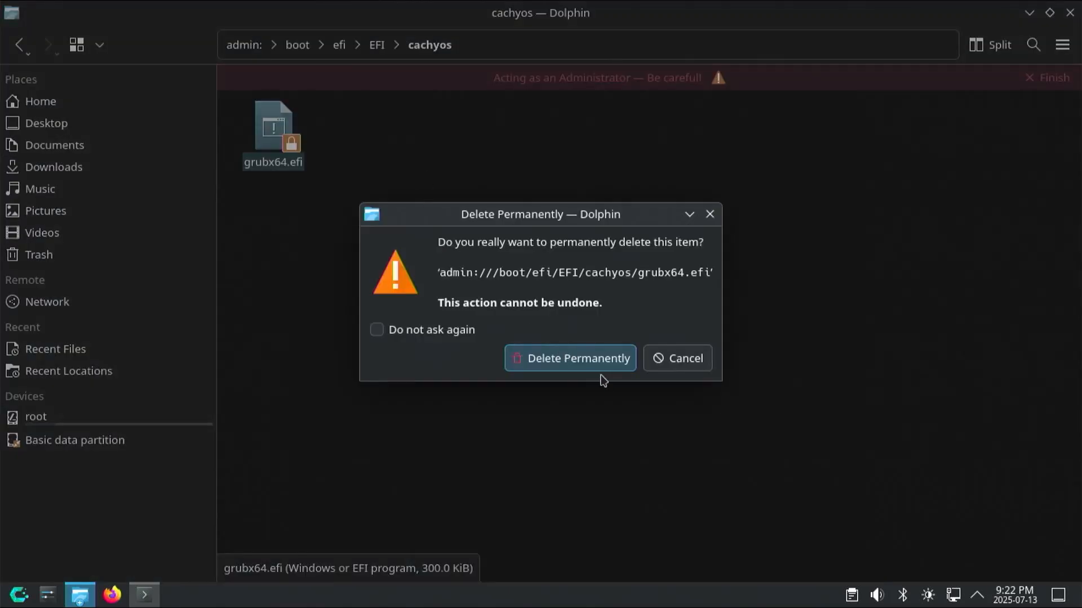
left_click(571, 358)
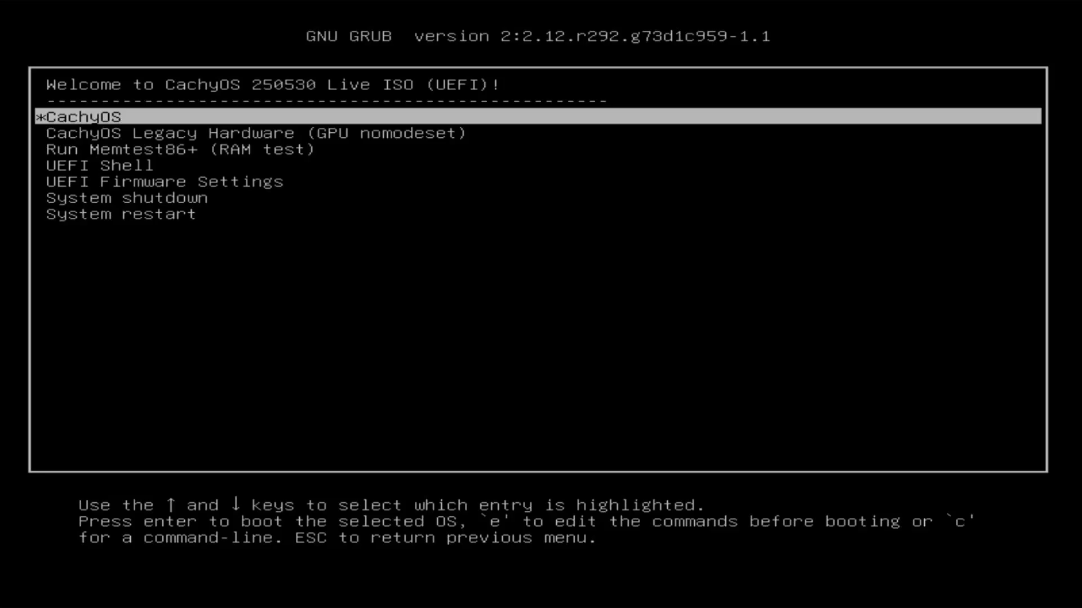
- Boot the default CachyOS live entry from the live ISO GRUB menu
key("Return")
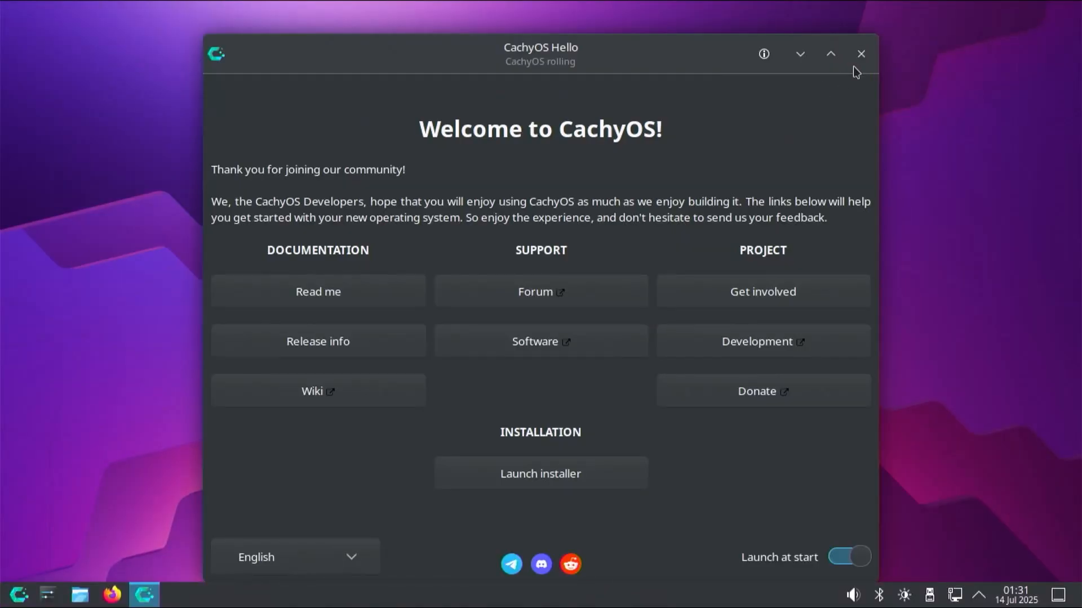
- Close CachyOS Hello, become root with sudo su, and list partitions with fdisk -l
left_click(861, 54)
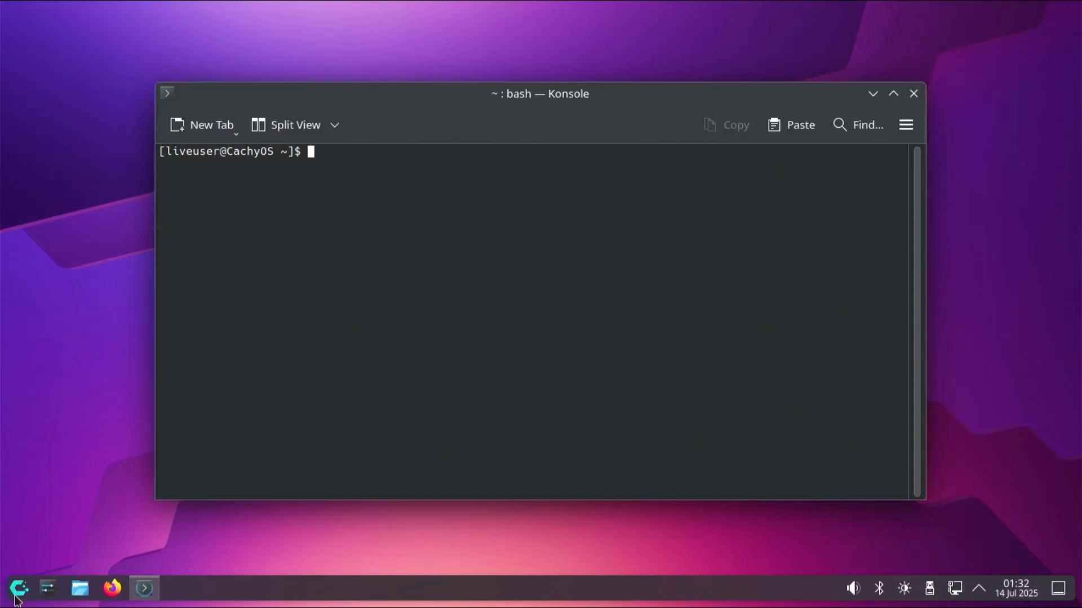
type("sudo su -")
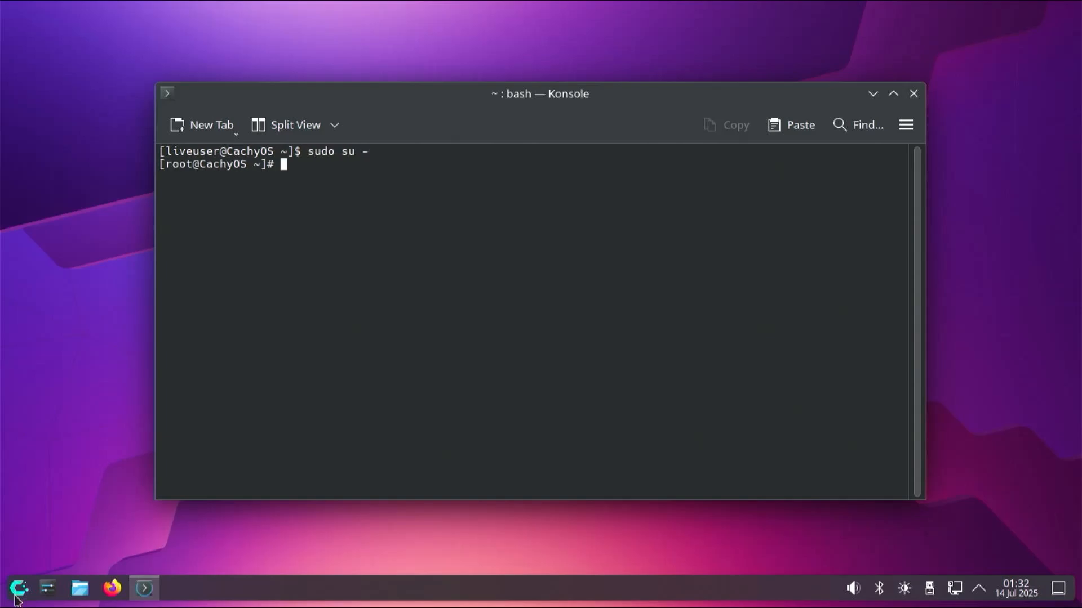
type("fdisk -")
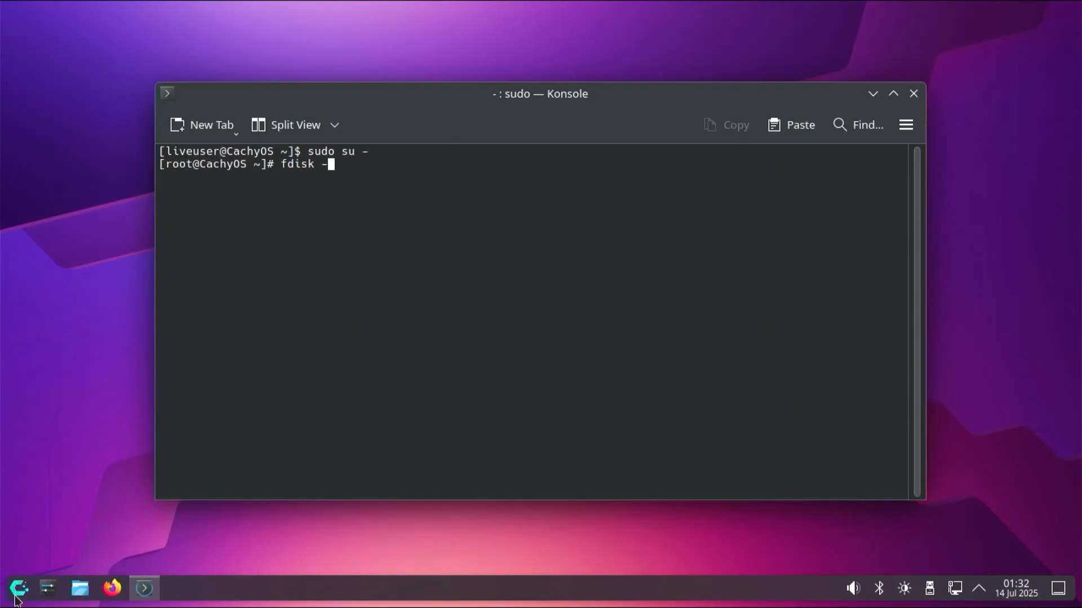
key("Return")
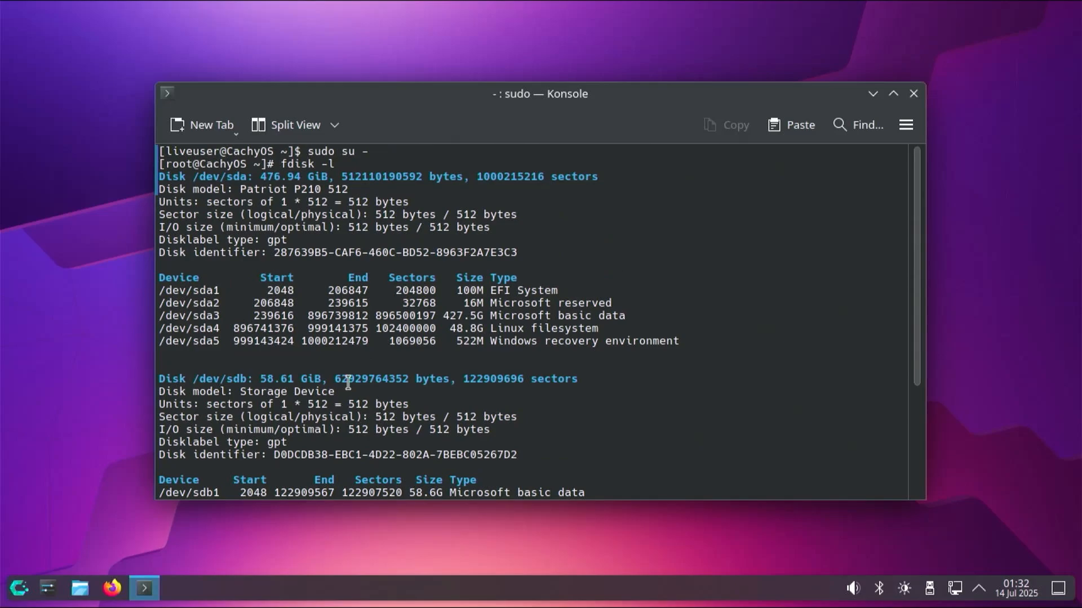
mouse_move(576, 280)
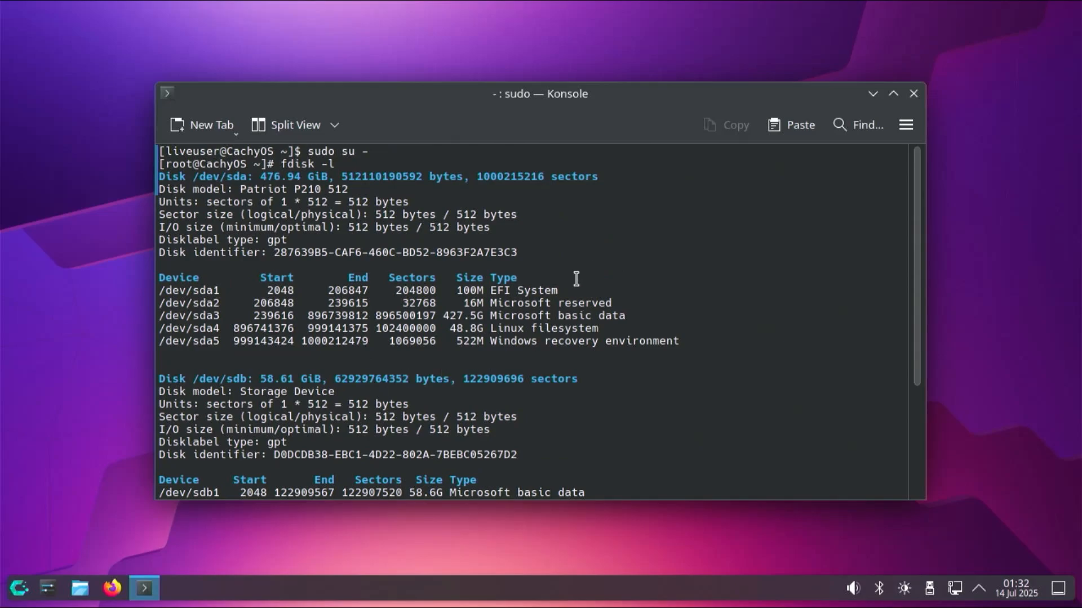
mouse_move(596, 328)
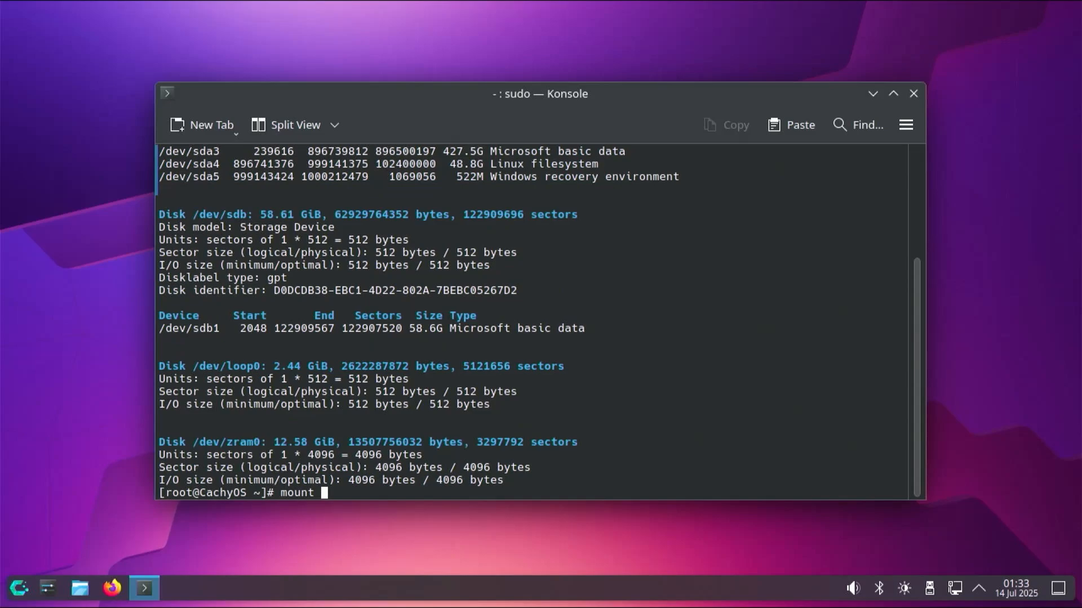
- Mount the @ subvolume of /dev/sda4 at /mnt
type("-o sub")
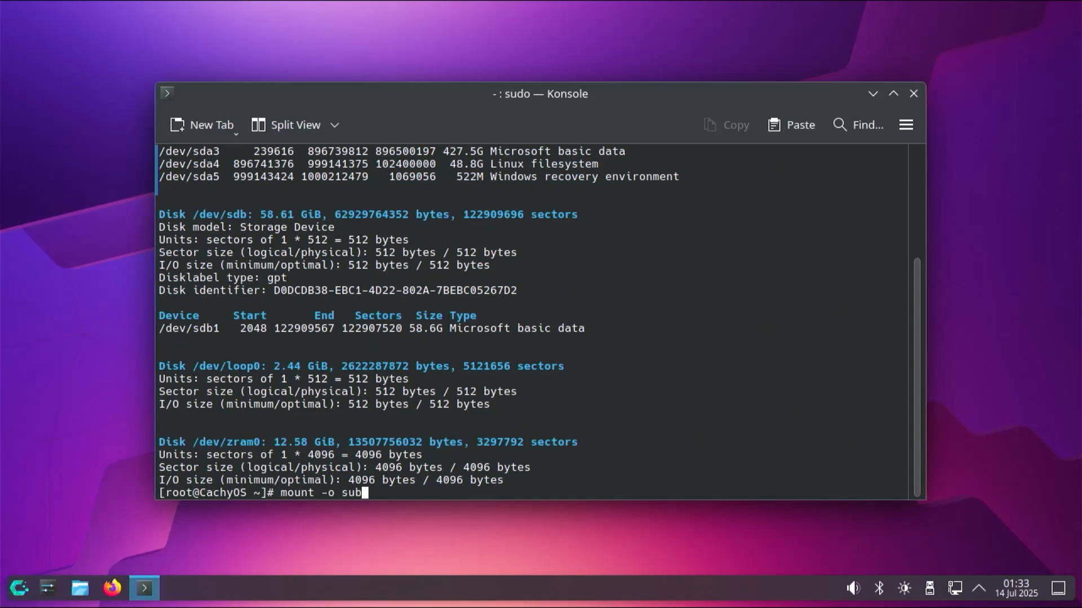
type("vol=@ /")
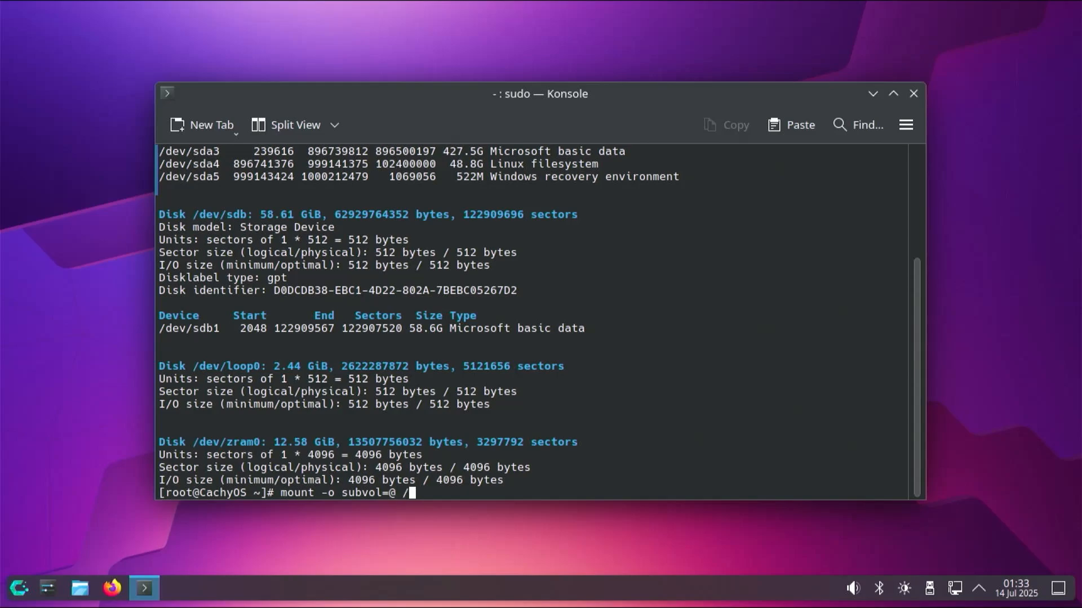
type("dev/sda")
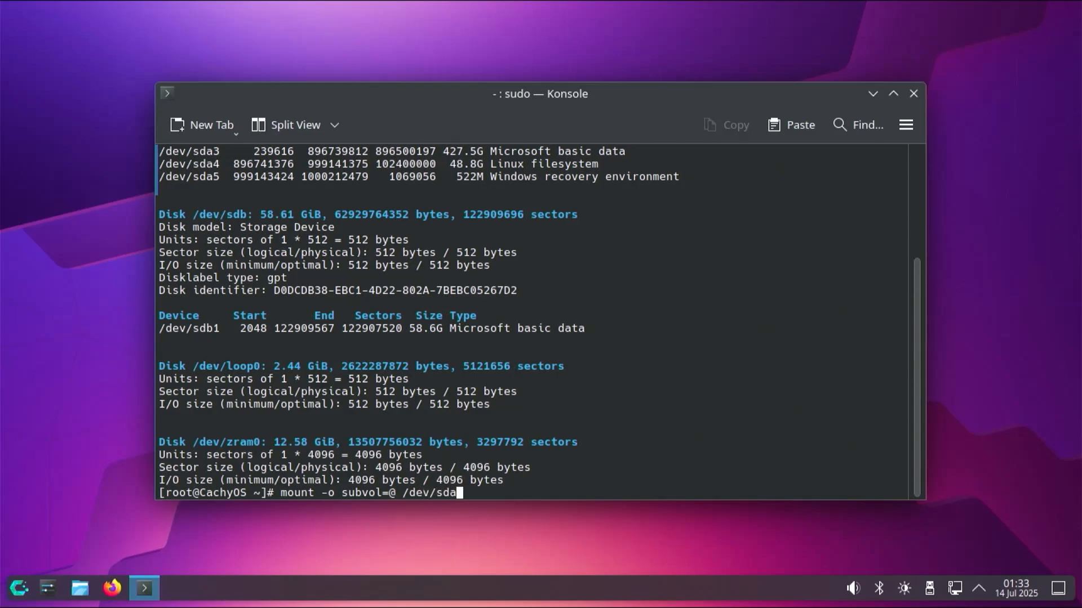
type("4 /mnt")
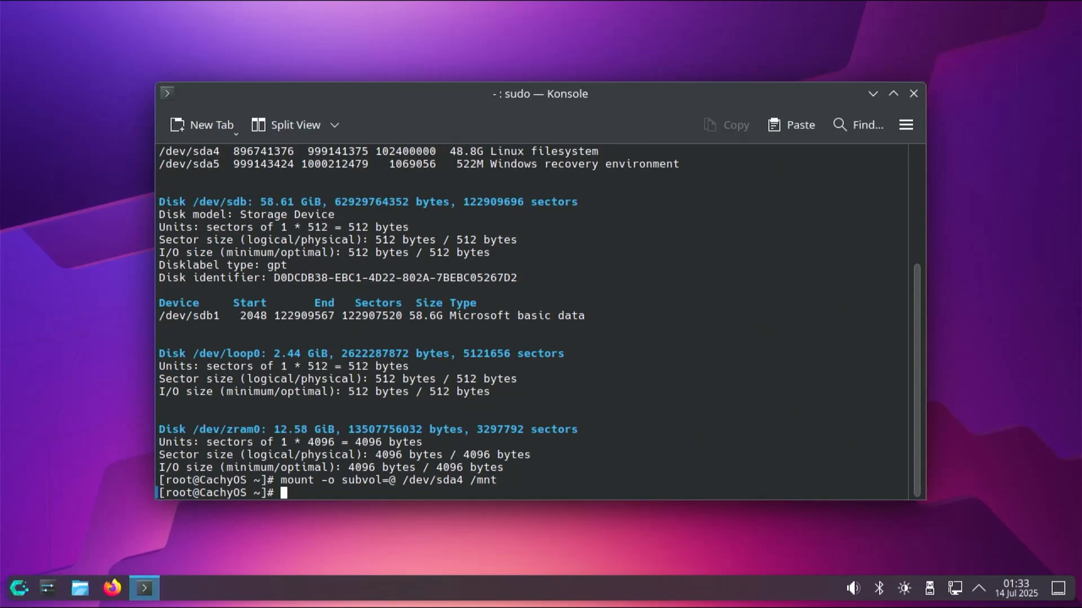
type("mount -o")
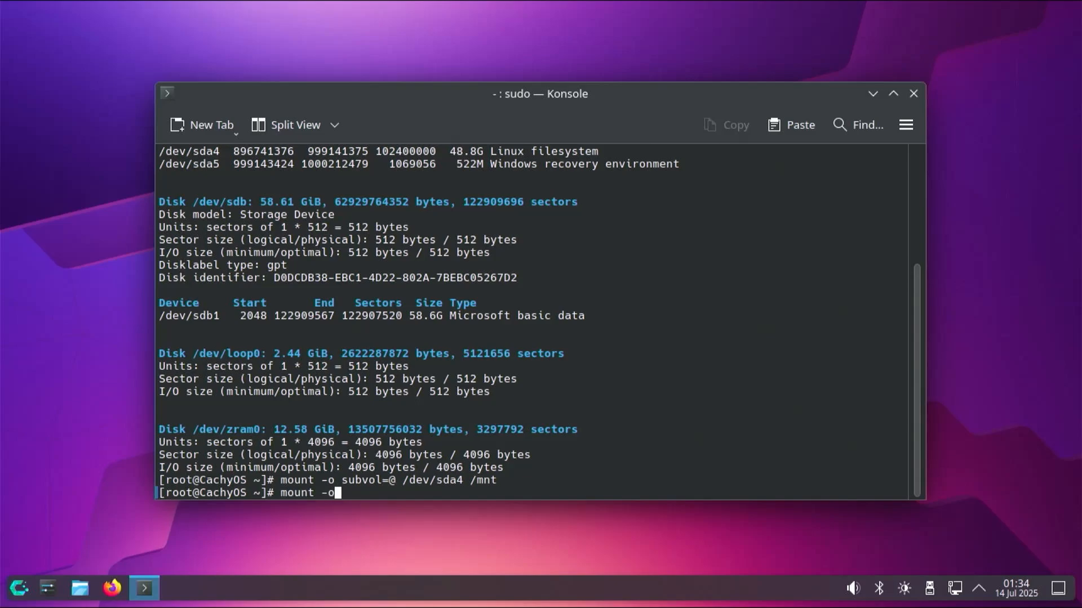
type("subvol=")
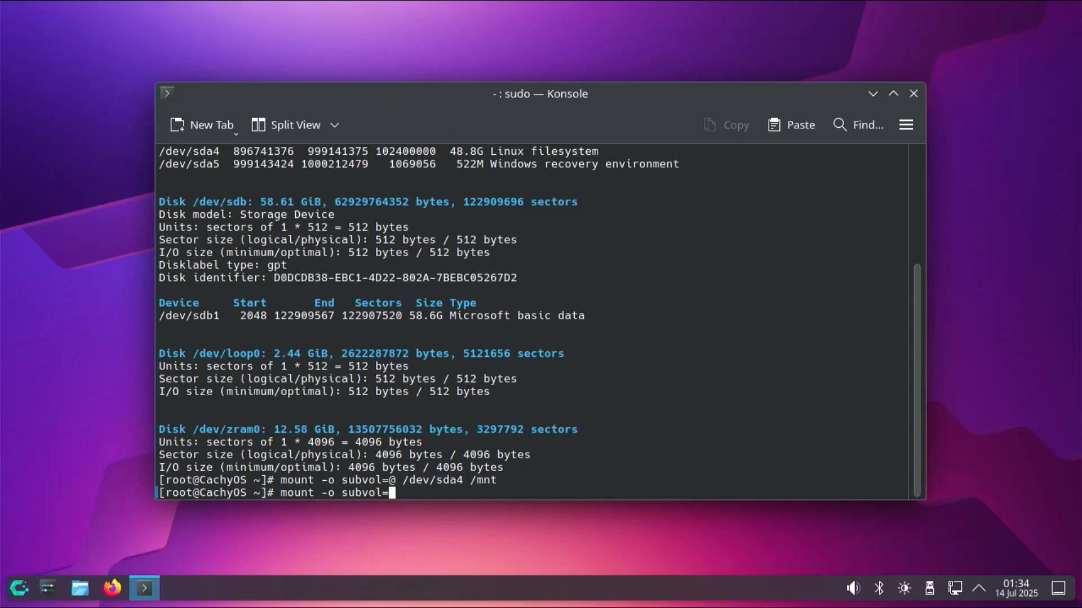
type("@boot")
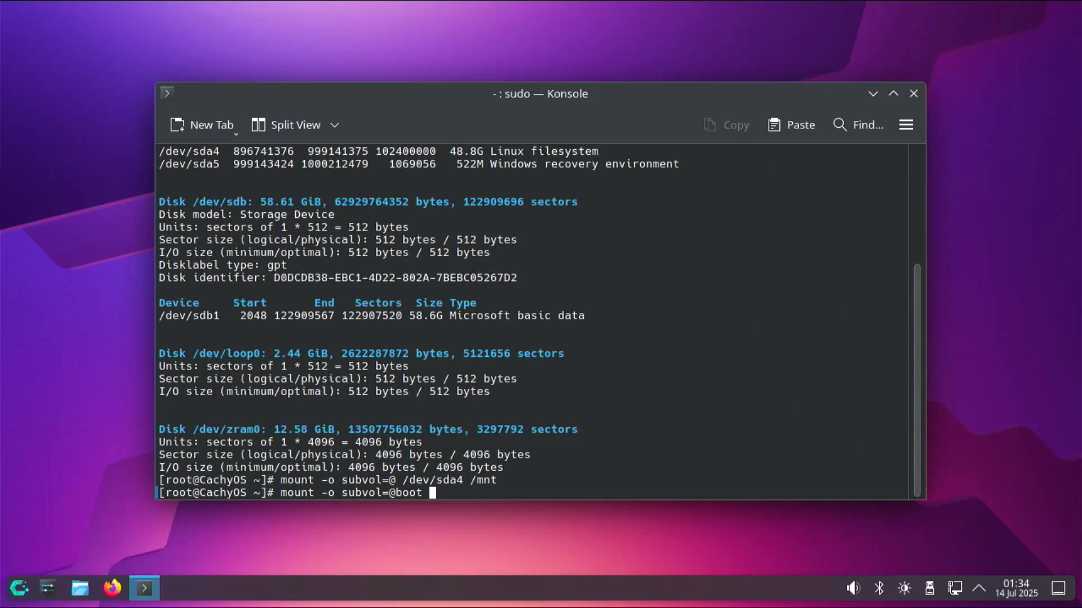
type("/dev/sda4 /")
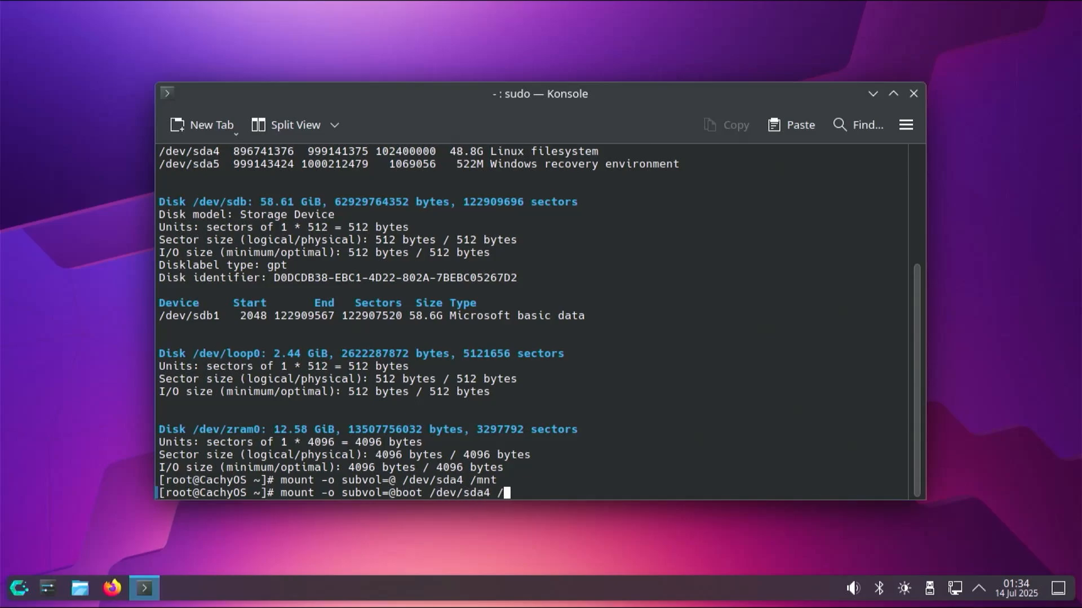
type("mnt/boo")
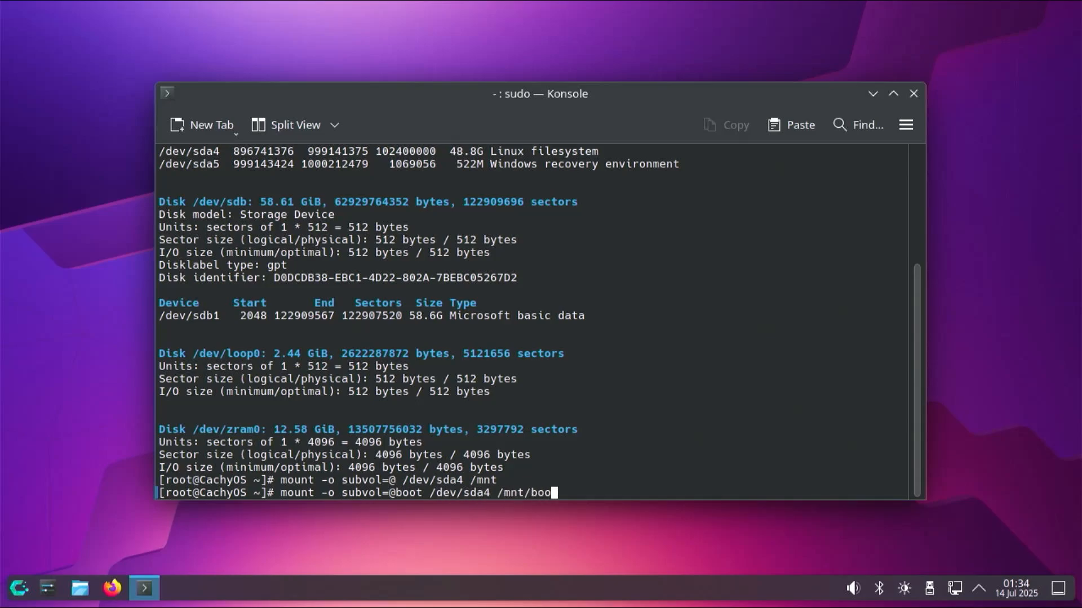
type("t")
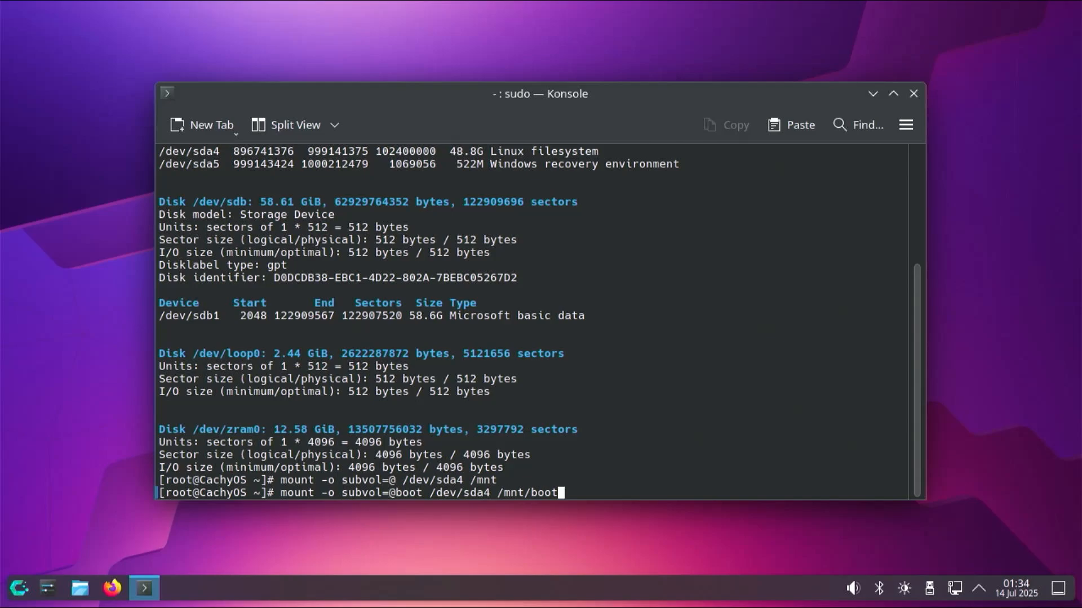
key("Backspace")
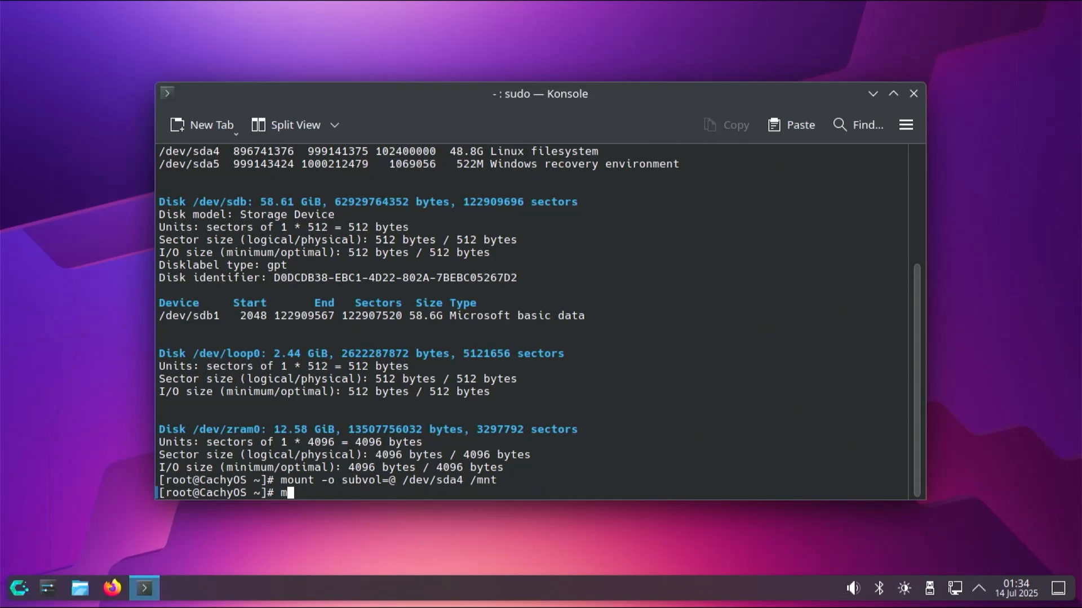
- Display the installed system's /mnt/etc/fstab entries with cat
key("BackSpace")
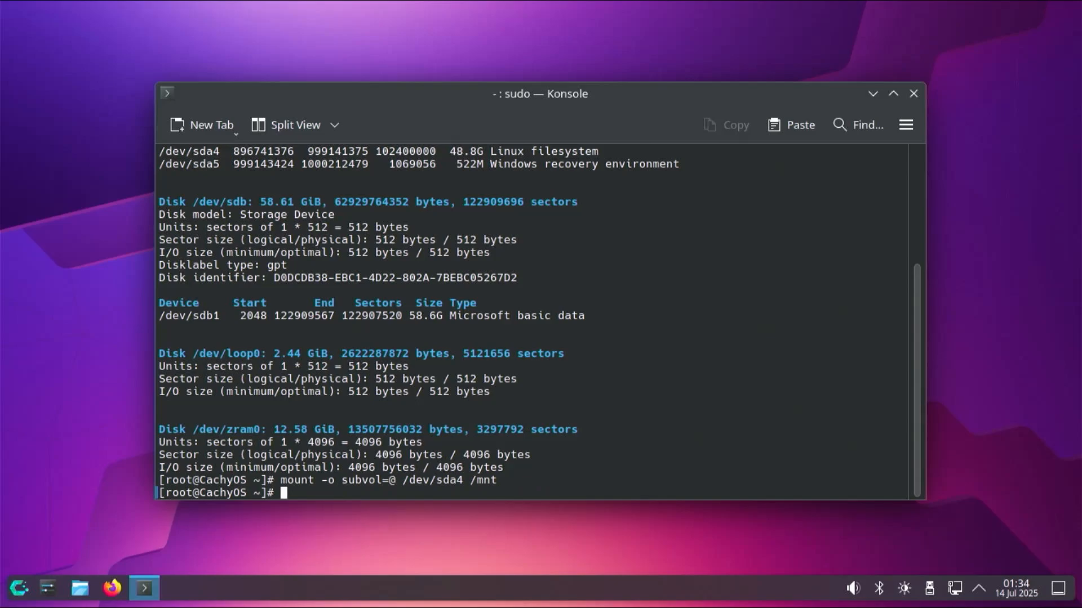
type("cat /m")
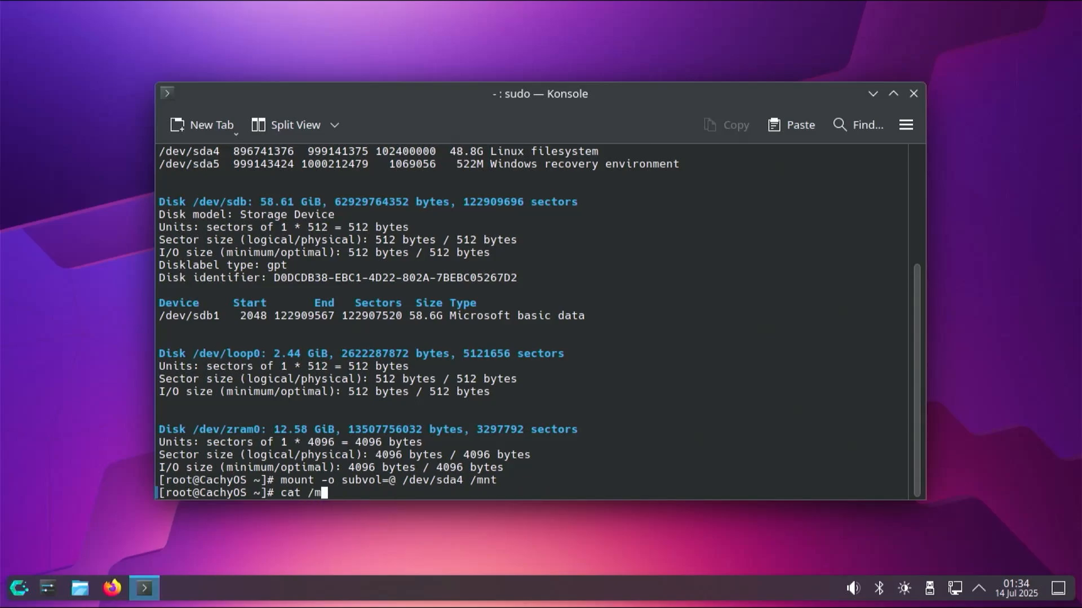
type("nt/etc/")
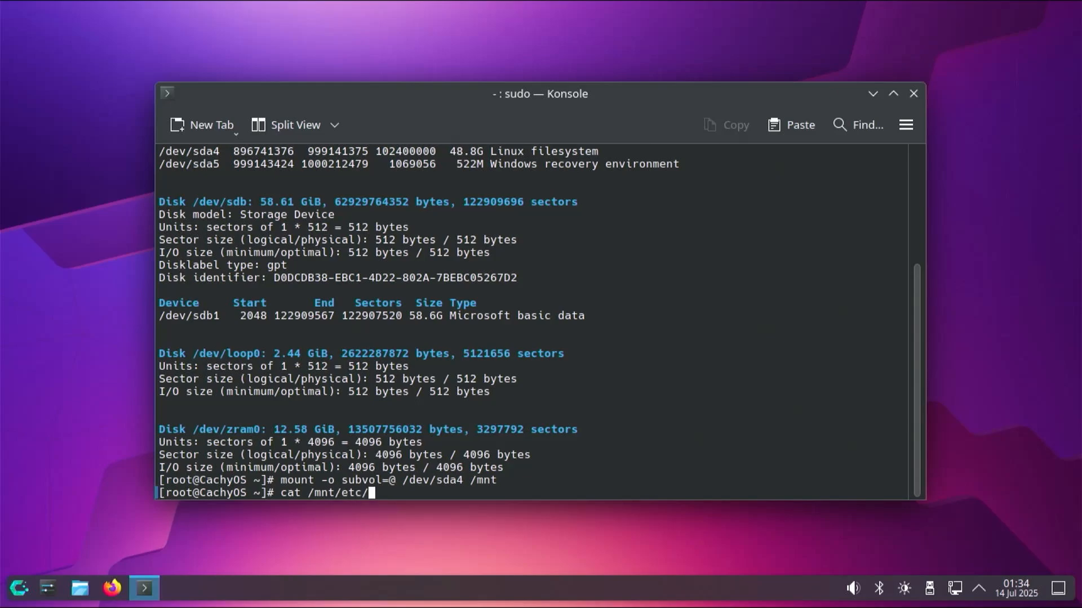
type("fstab")
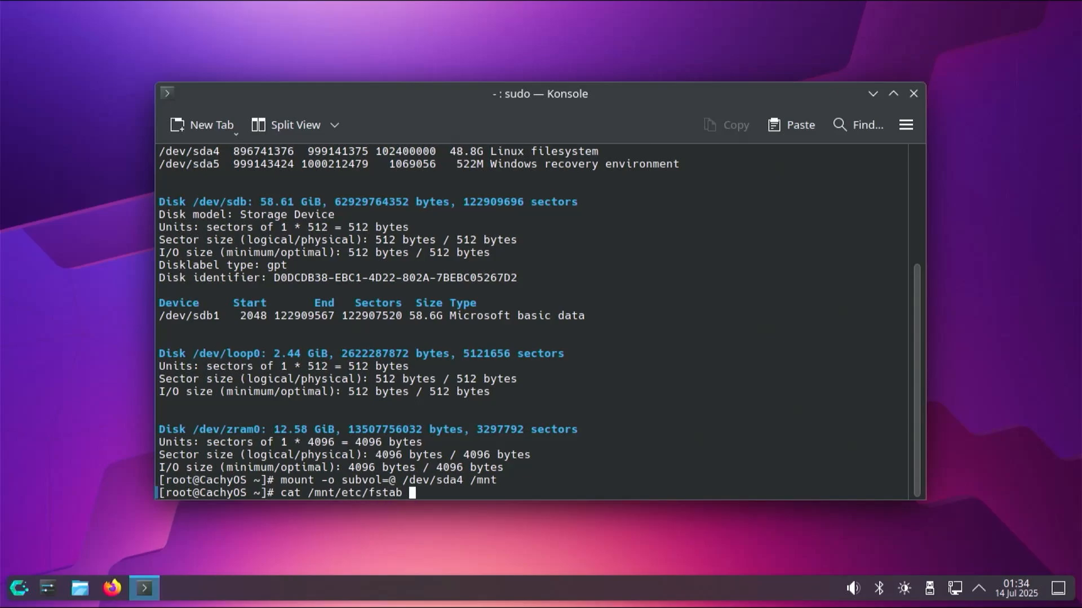
key("Return")
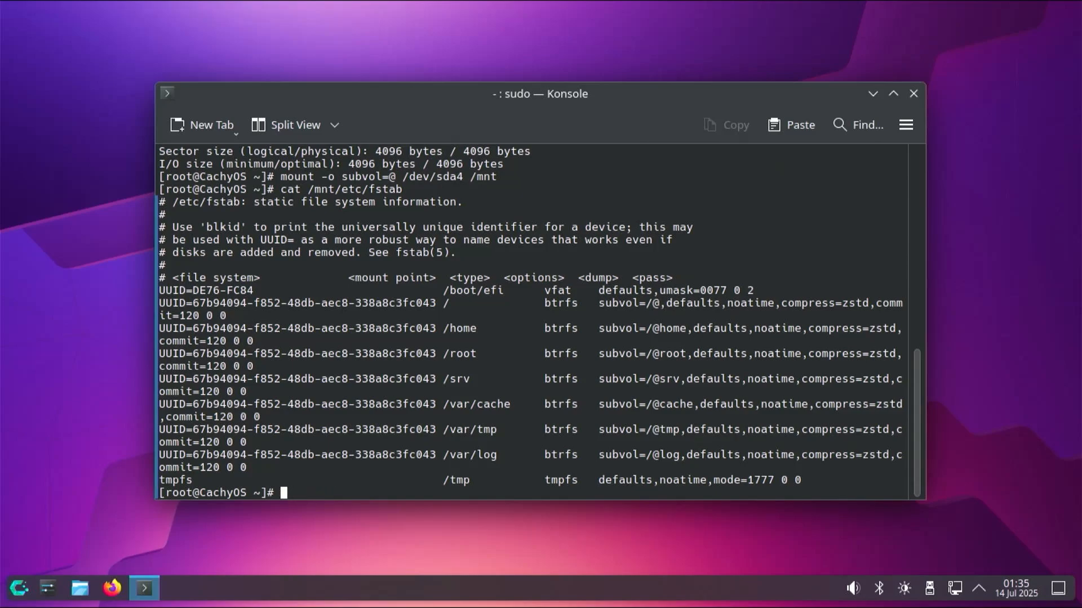
- Mount the EFI partition /dev/sda1 at /mnt/boot/efi
type("mount /")
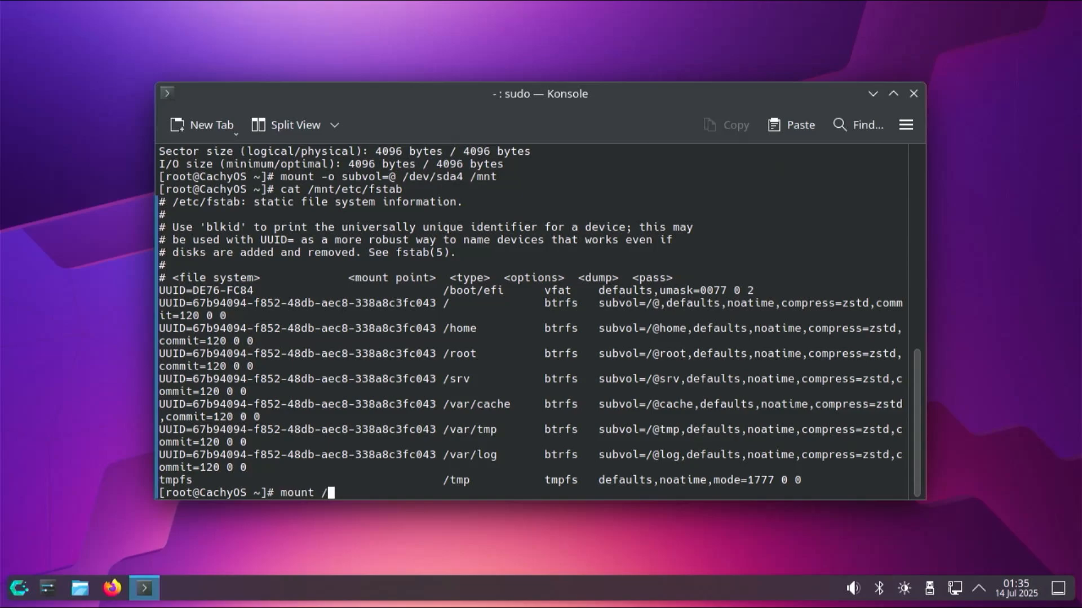
type("dev/sda1 /mnt/b")
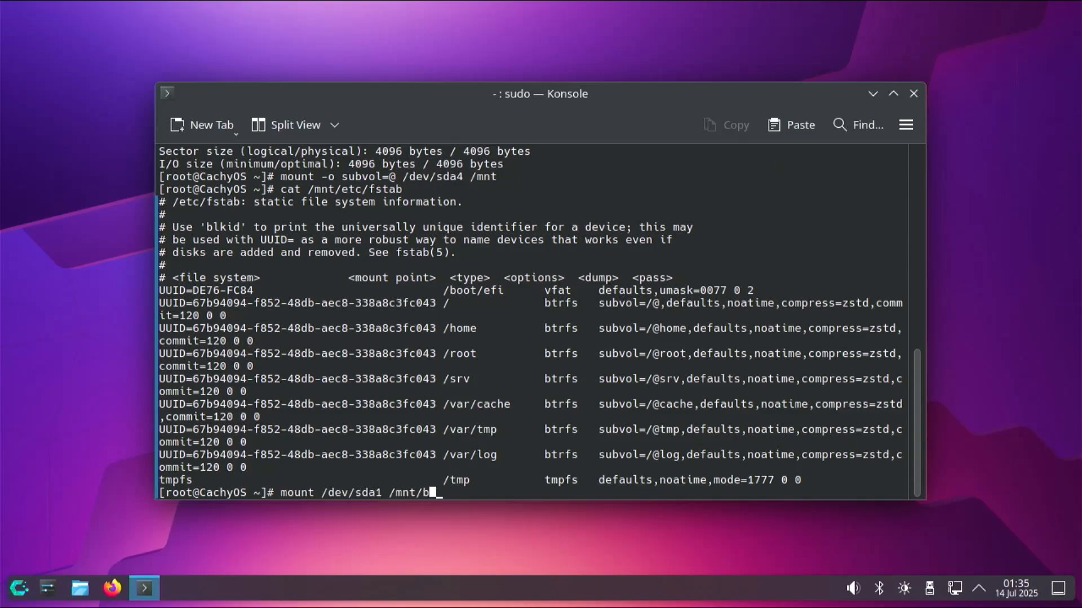
type("oot/efi")
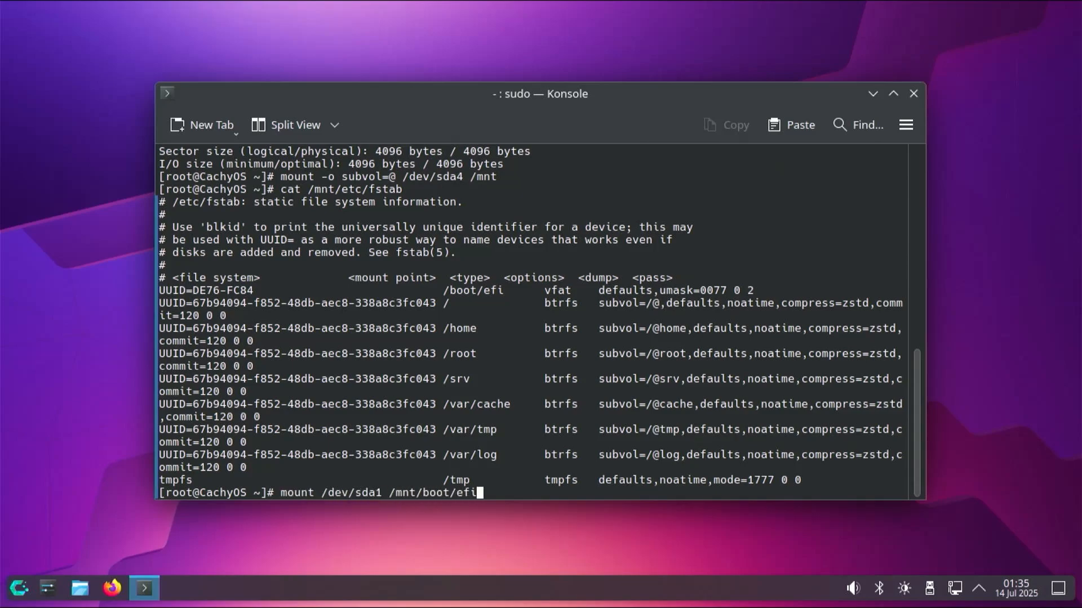
key("Return")
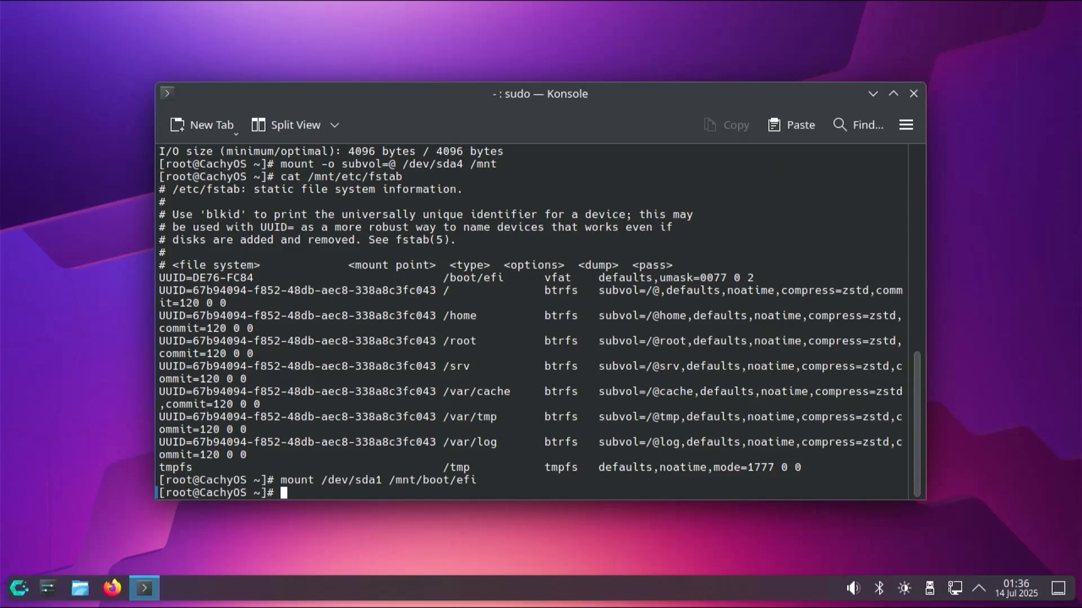
- Bind-mount the live /dev, /proc and /sys into /mnt
type("mount -B /dev /")
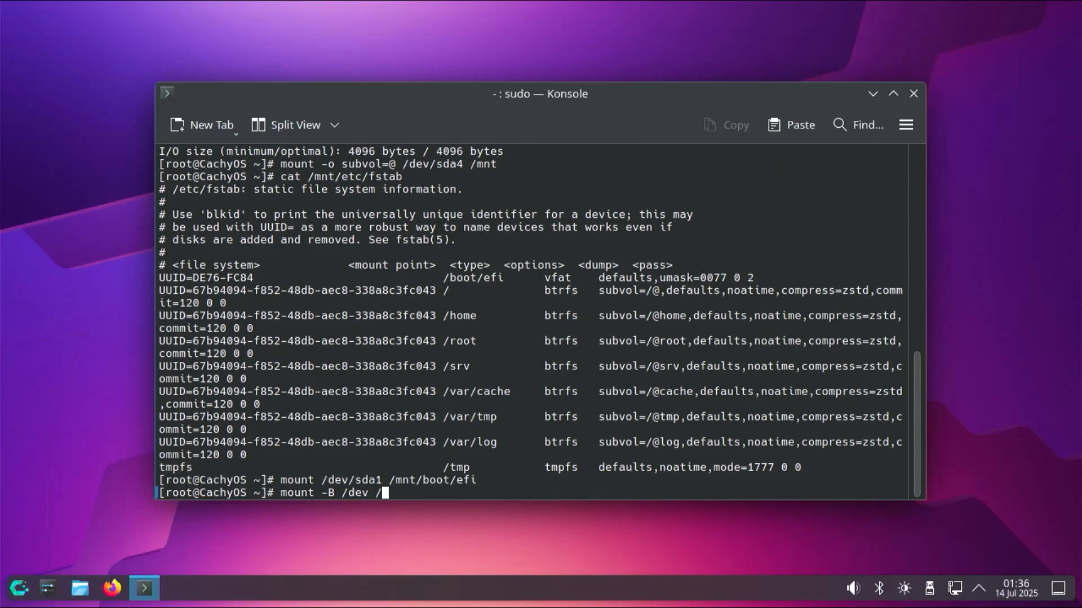
type("mnt/dev")
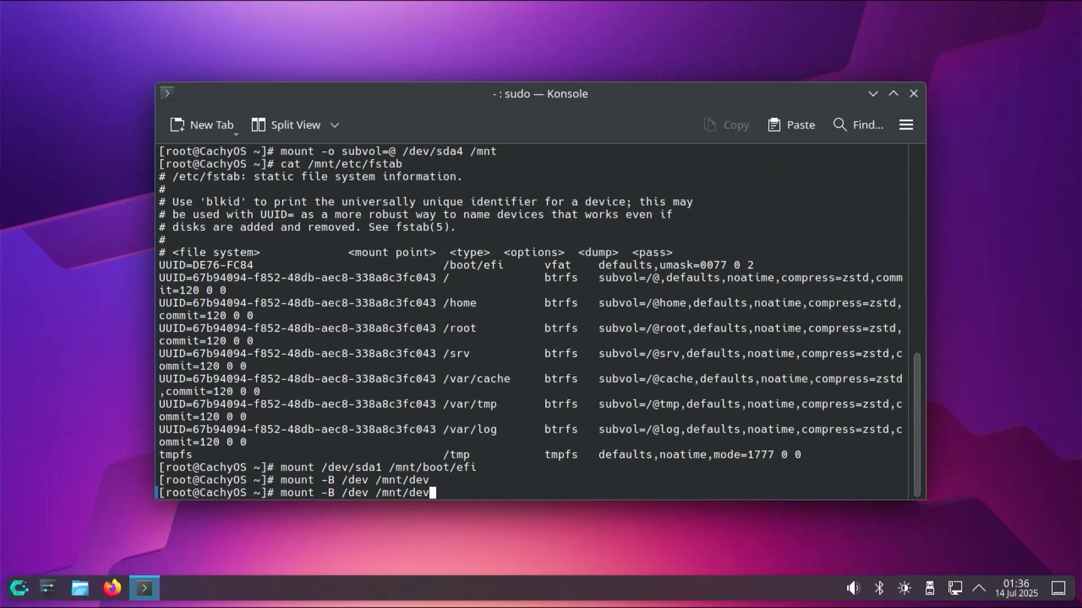
key("BackSpace")
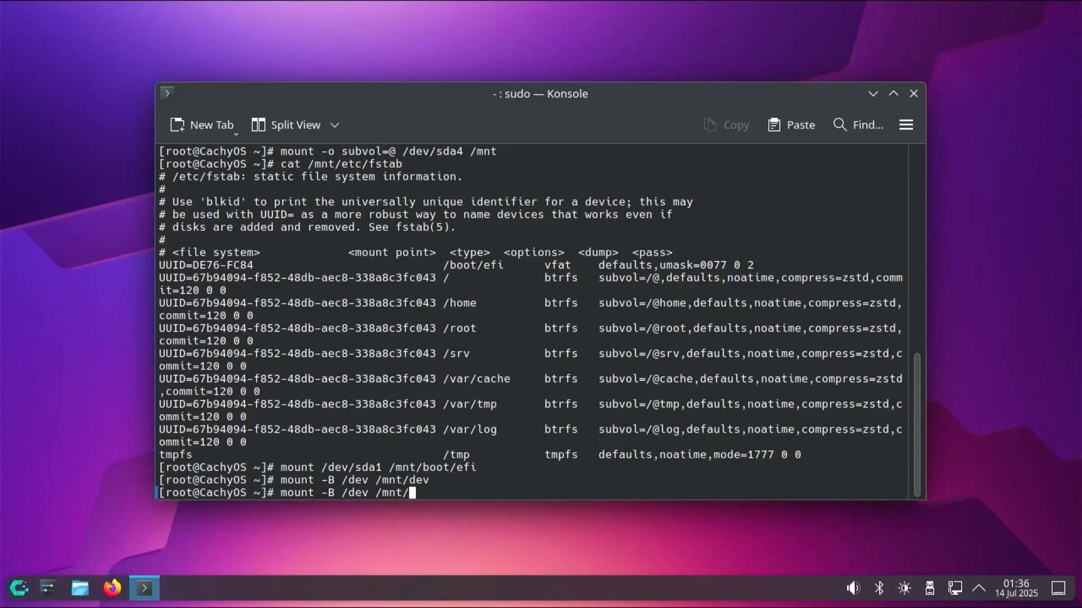
type("proc")
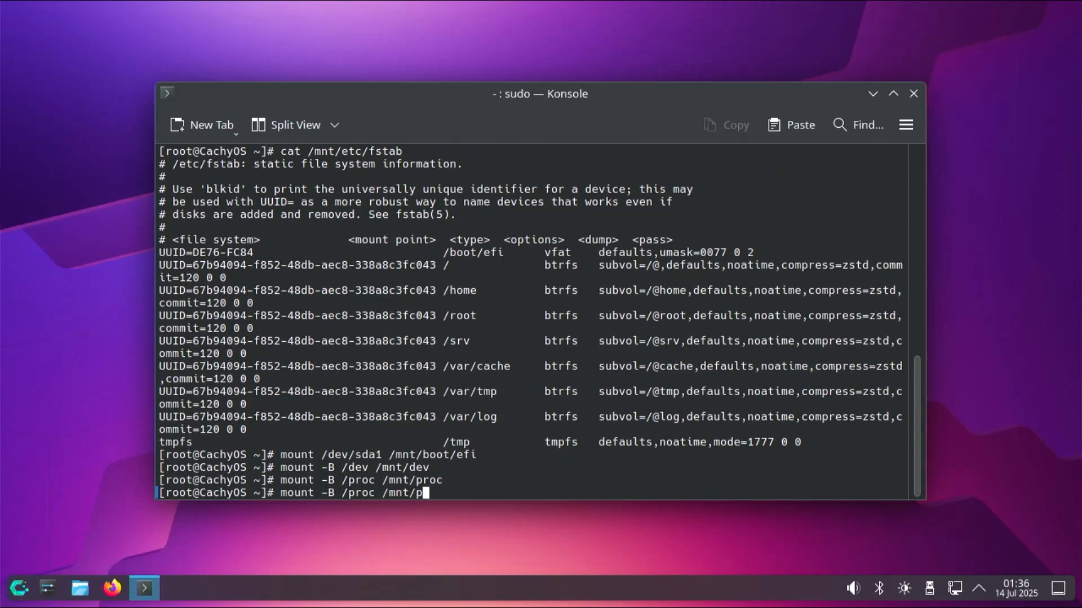
type("sys")
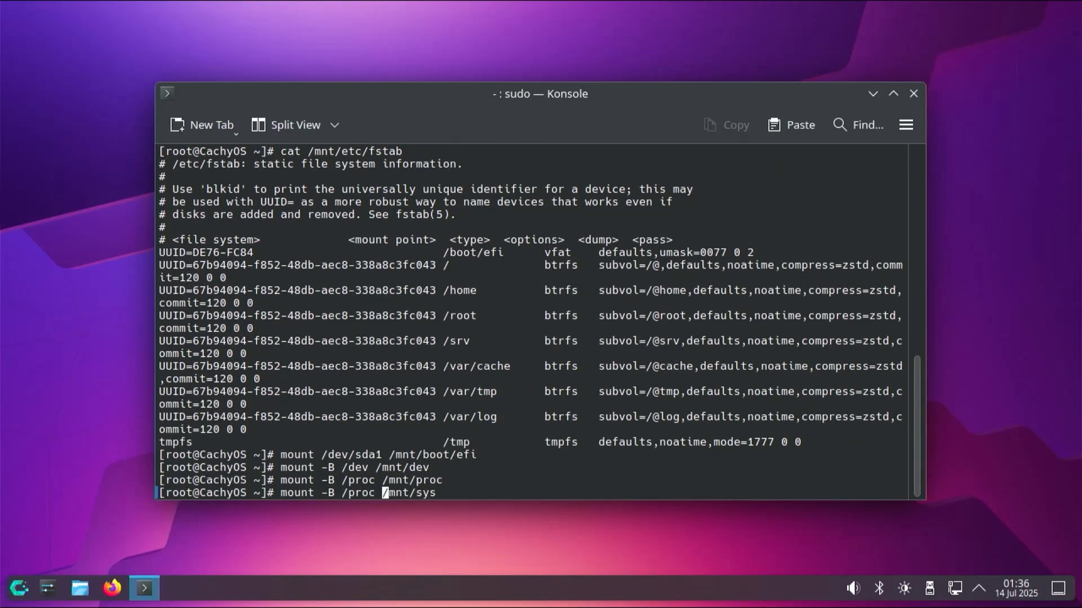
key("Return")
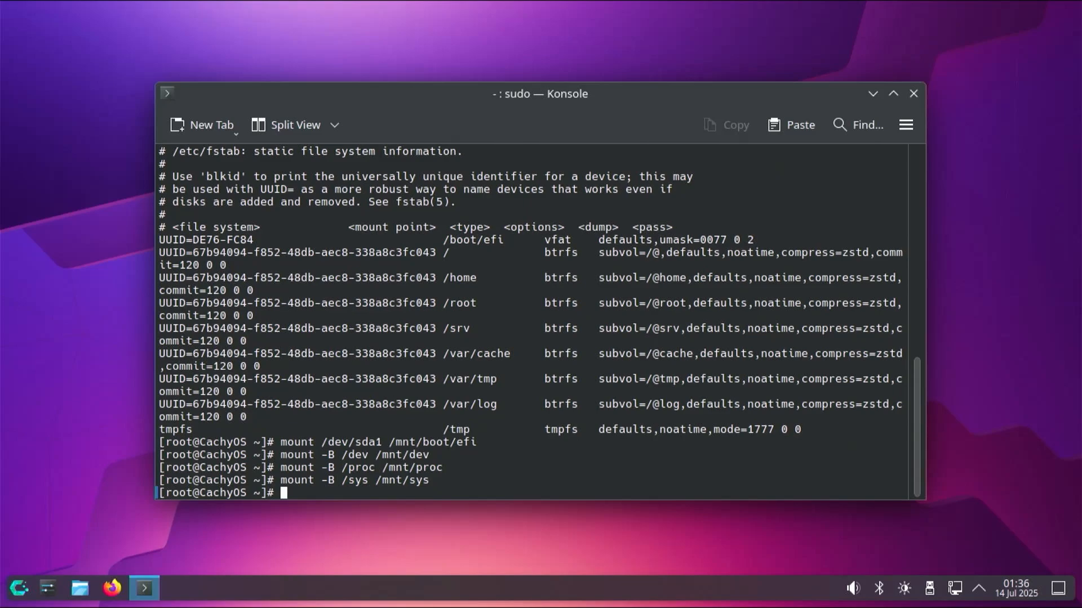
- Bind-mount the live /run into /mnt/run with mount -B
type("mount -B /sys /mnt/r")
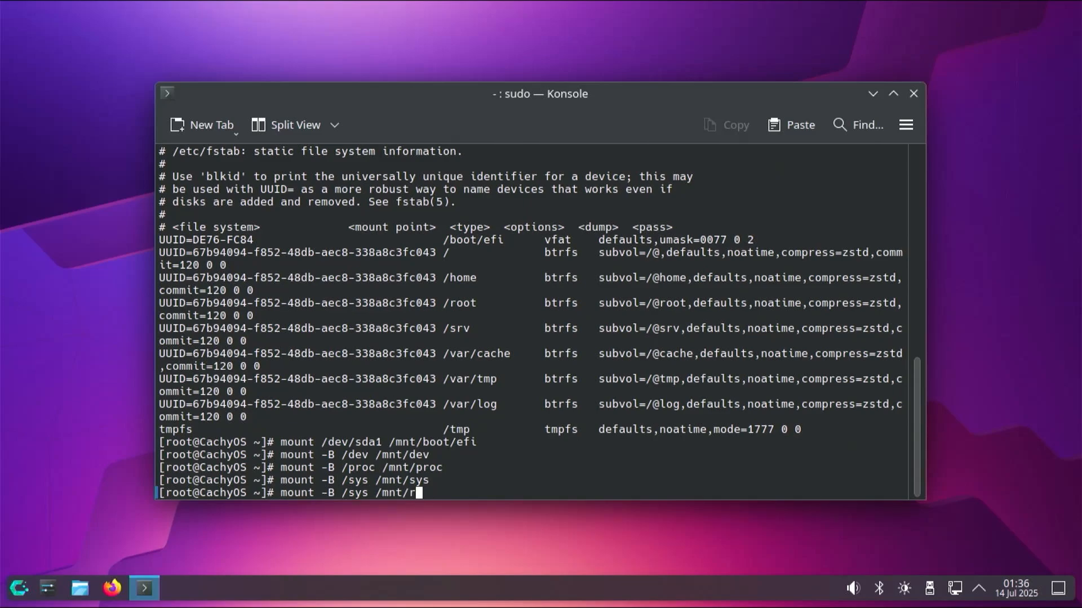
type("un")
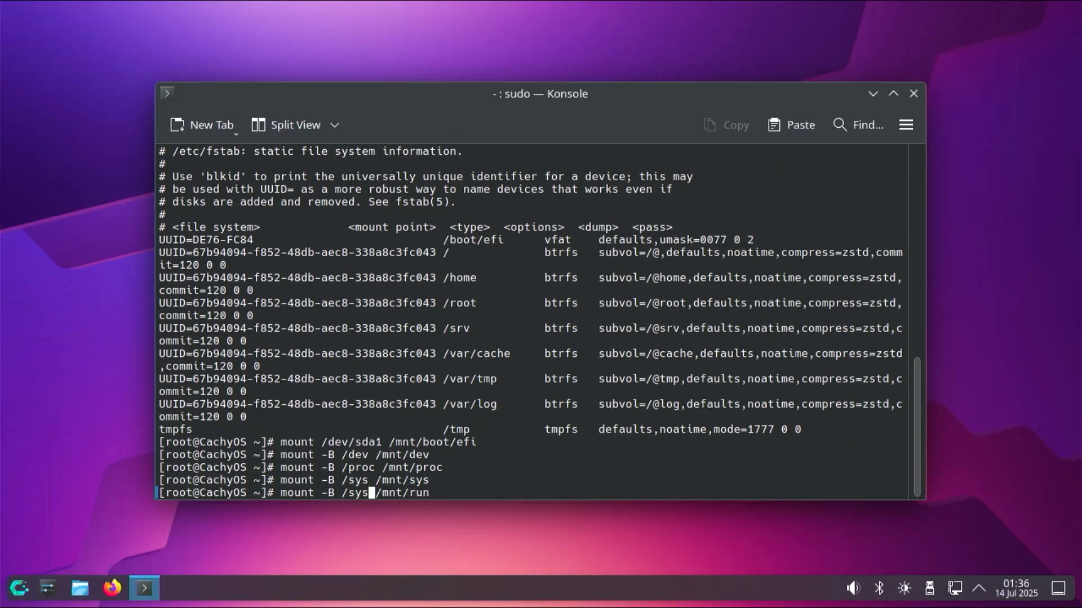
type("run")
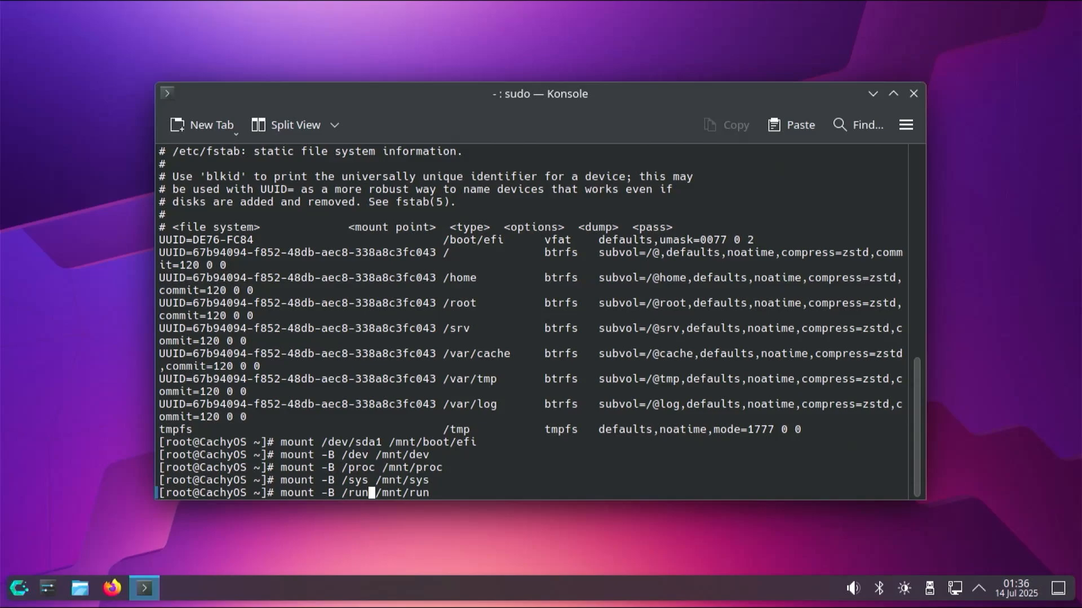
key("Return")
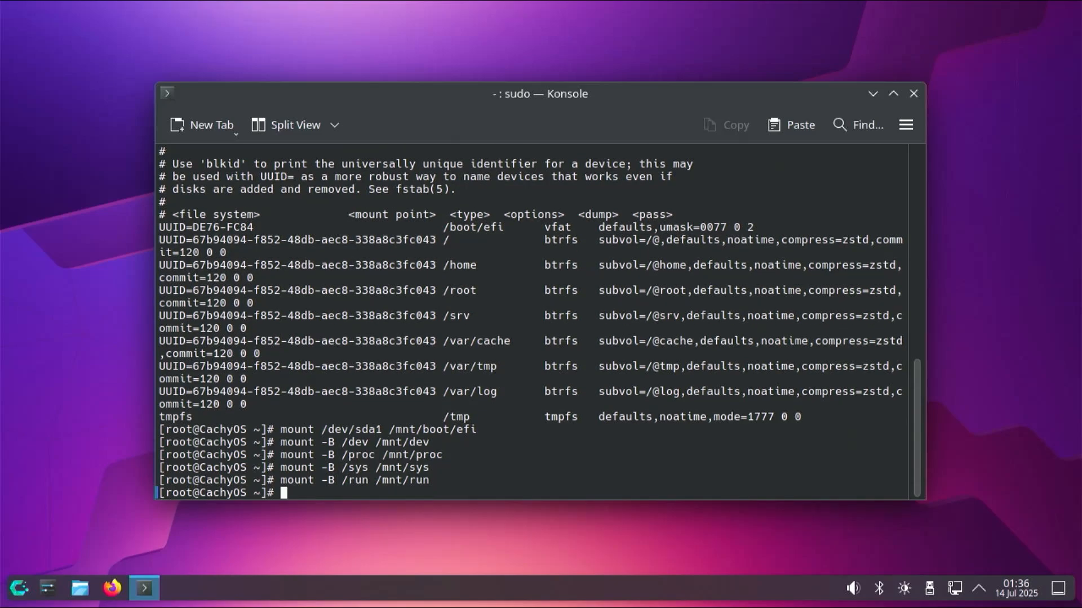
type("chroot /mnt")
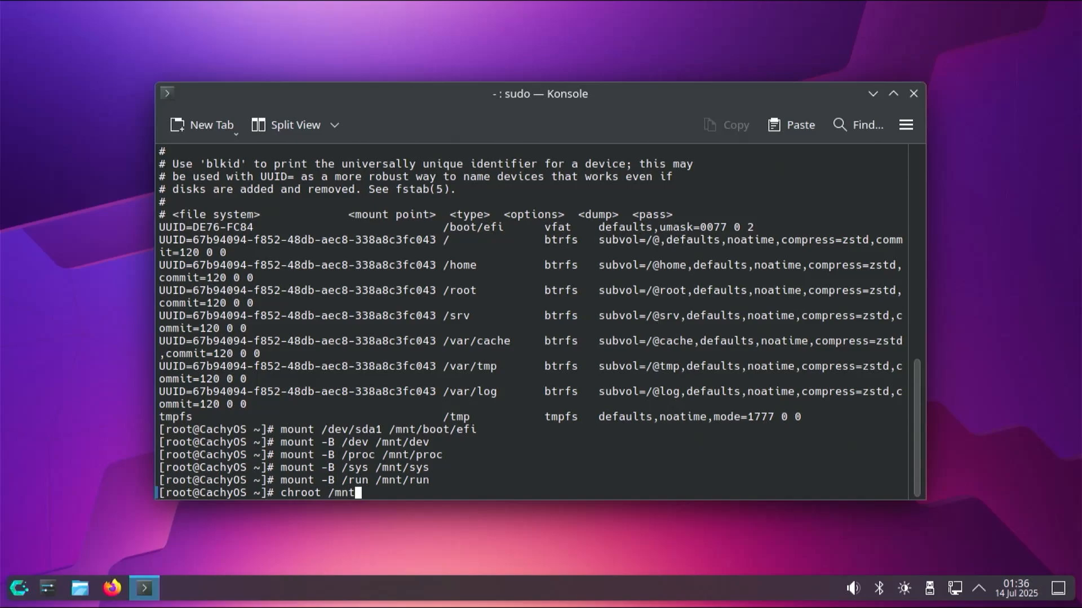
- Chroot into /mnt and mount efivarfs at /sys/firmware/efi/efivars
key("Return")
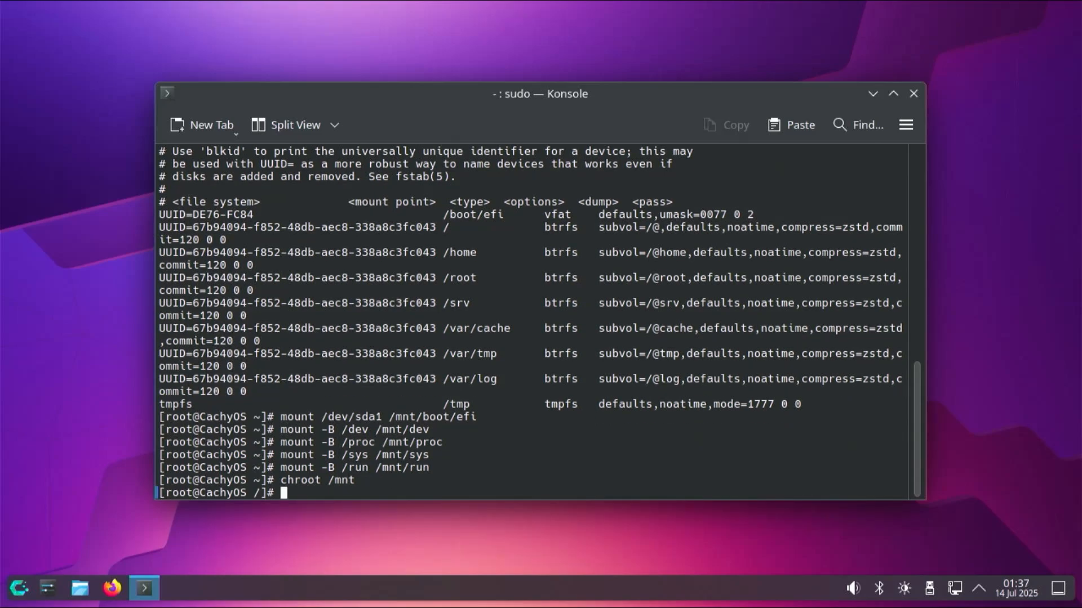
type("mount")
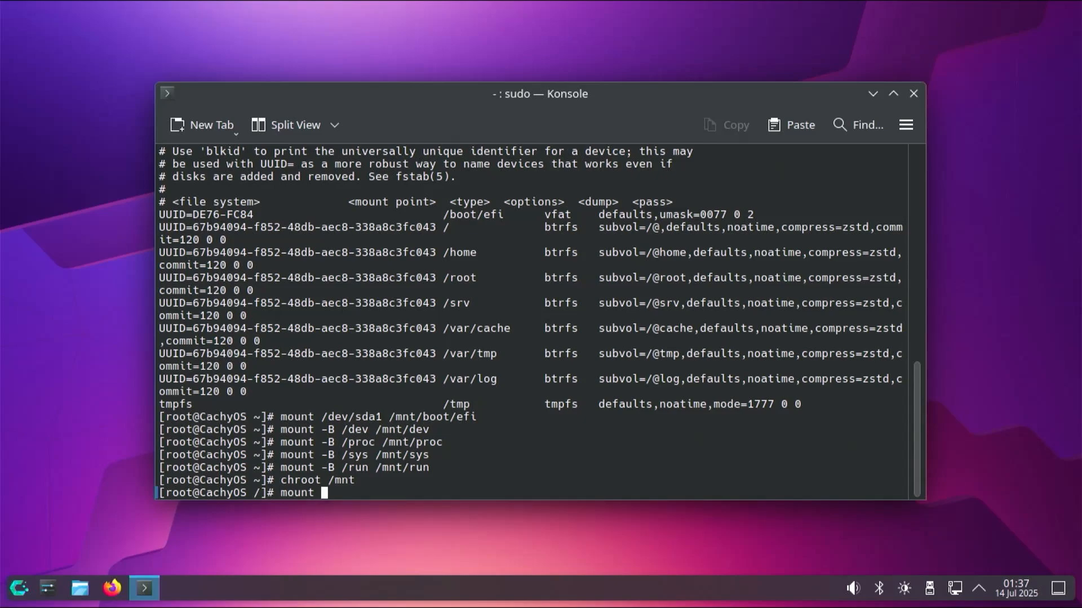
type("-t efiv")
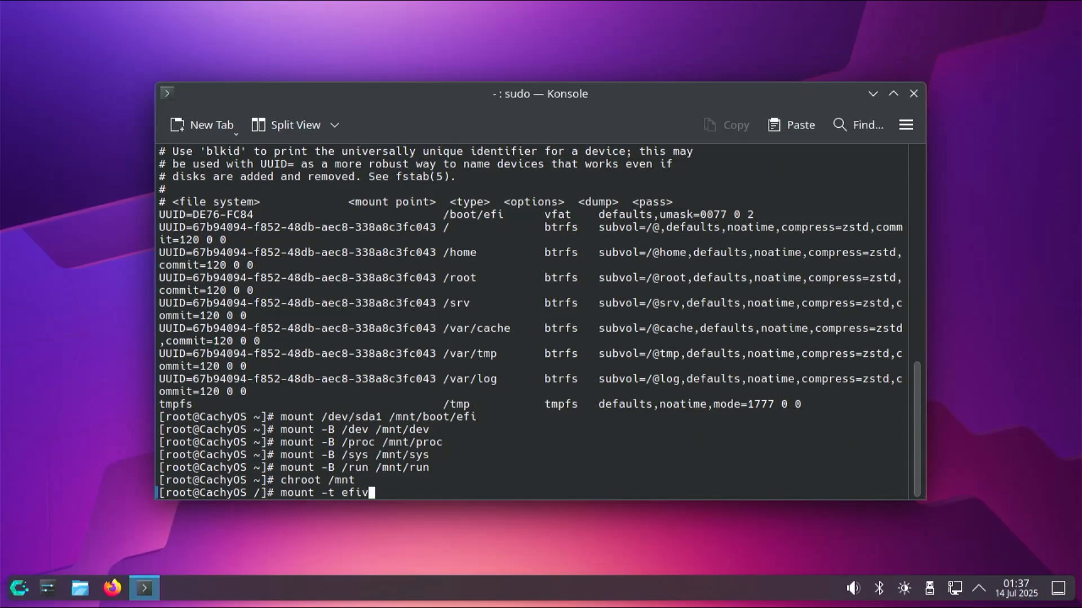
type("arfs none /sys")
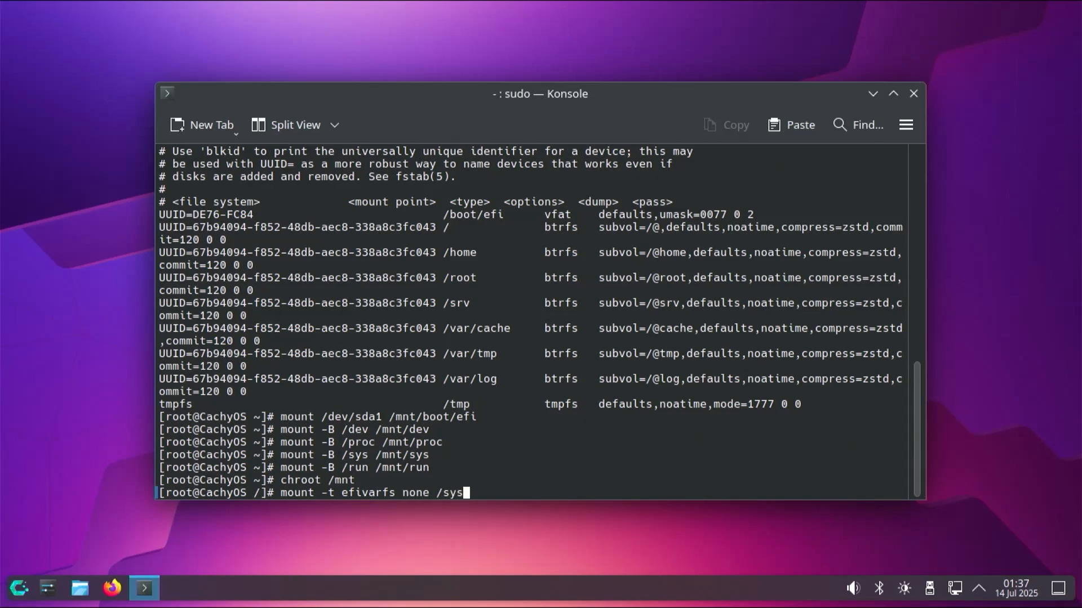
type("firmware/efi/")
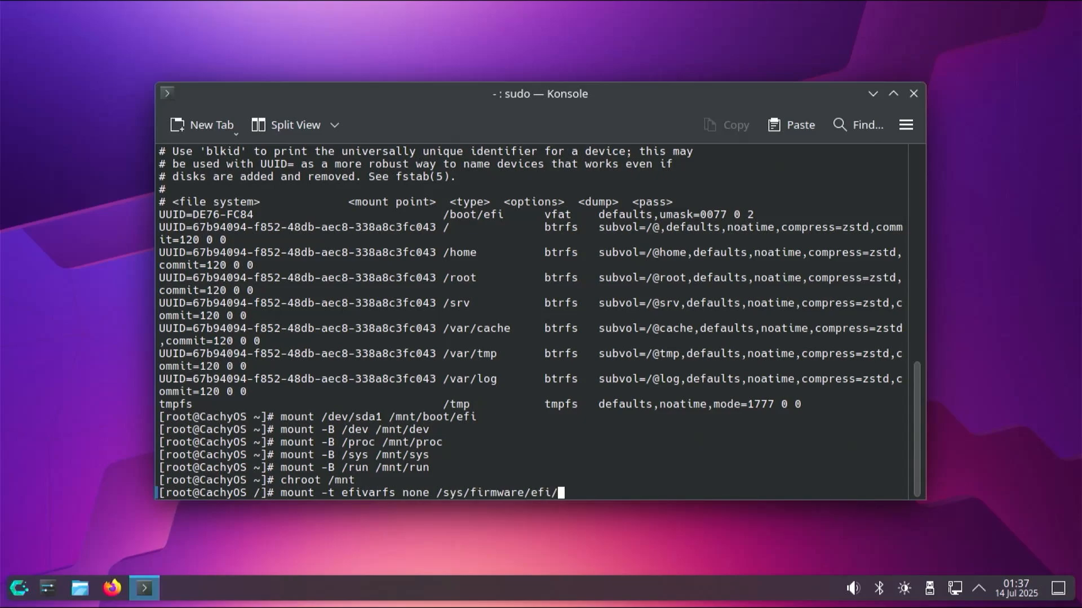
type("efivars")
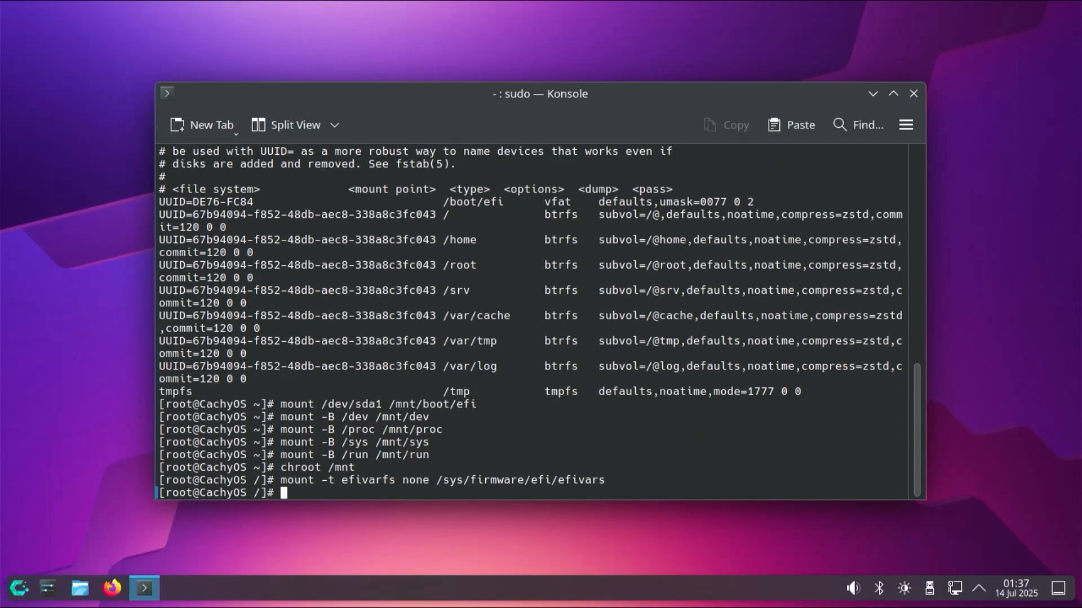
type("grub-install")
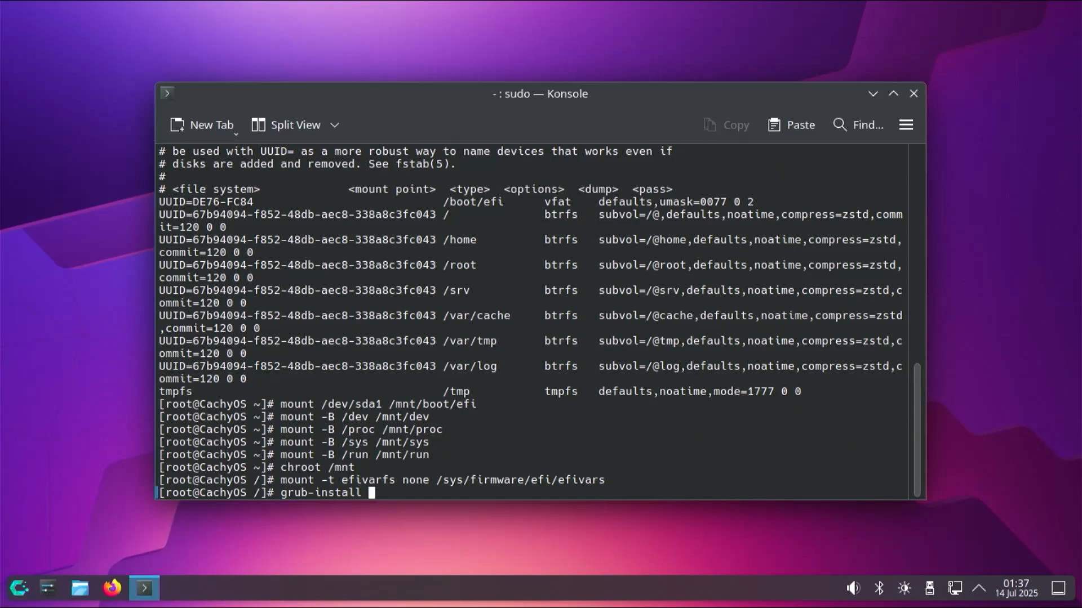
- Run grub-install --target=x86_64-efi --efi-directory=/boot/efi, completing without errors
type("--target")
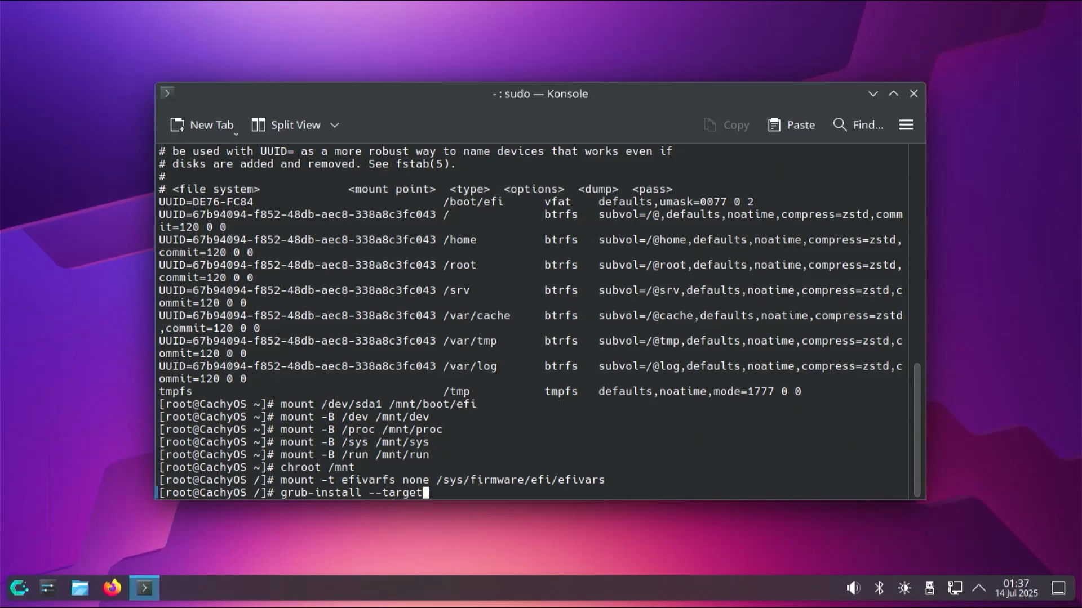
type("=x86_64-")
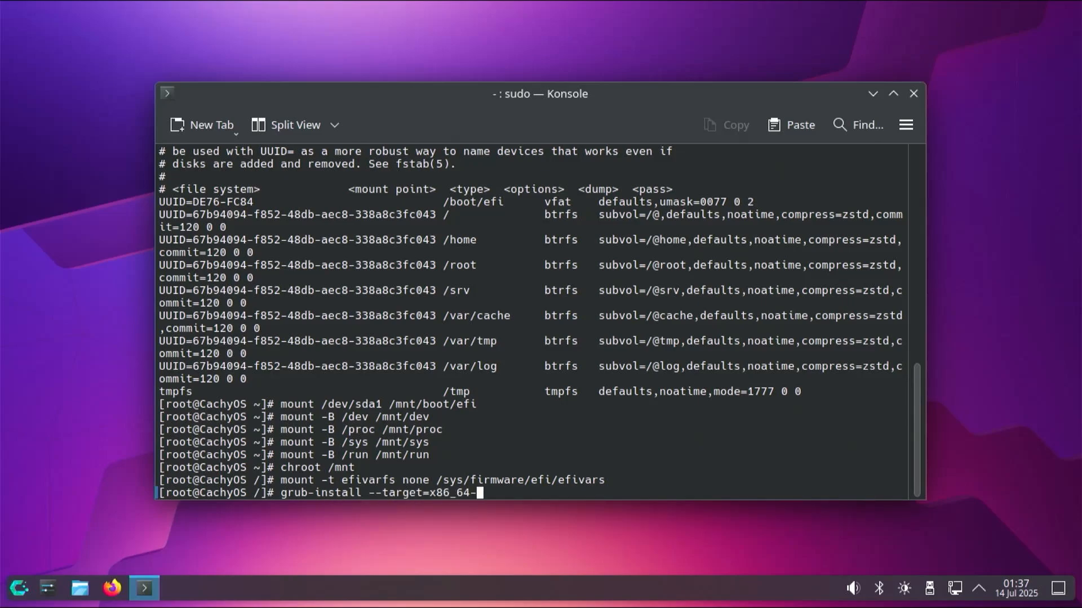
type("efi --efi-directory")
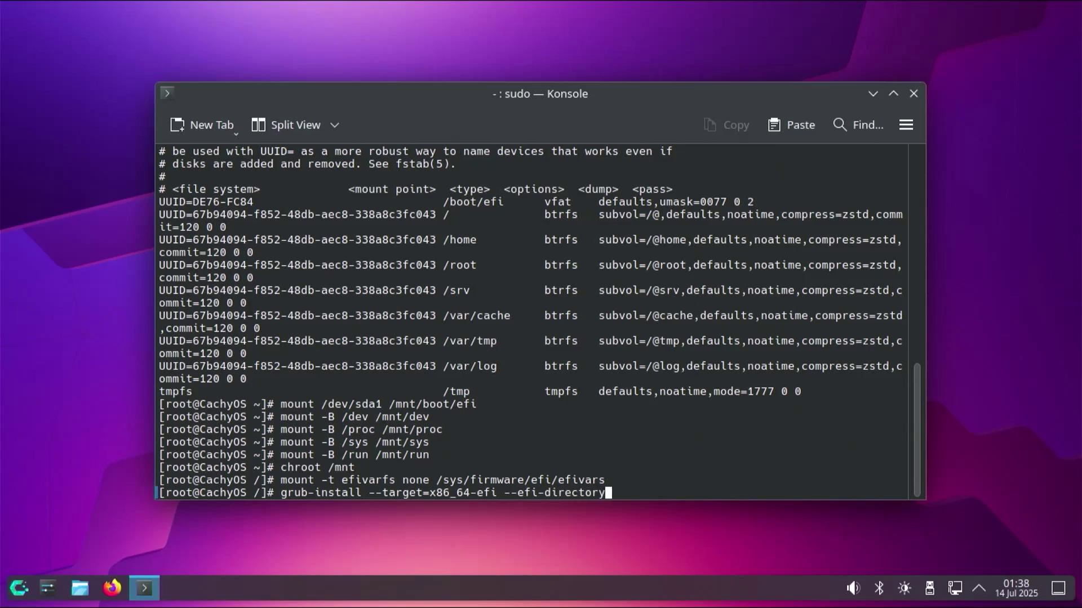
type("=/boot/")
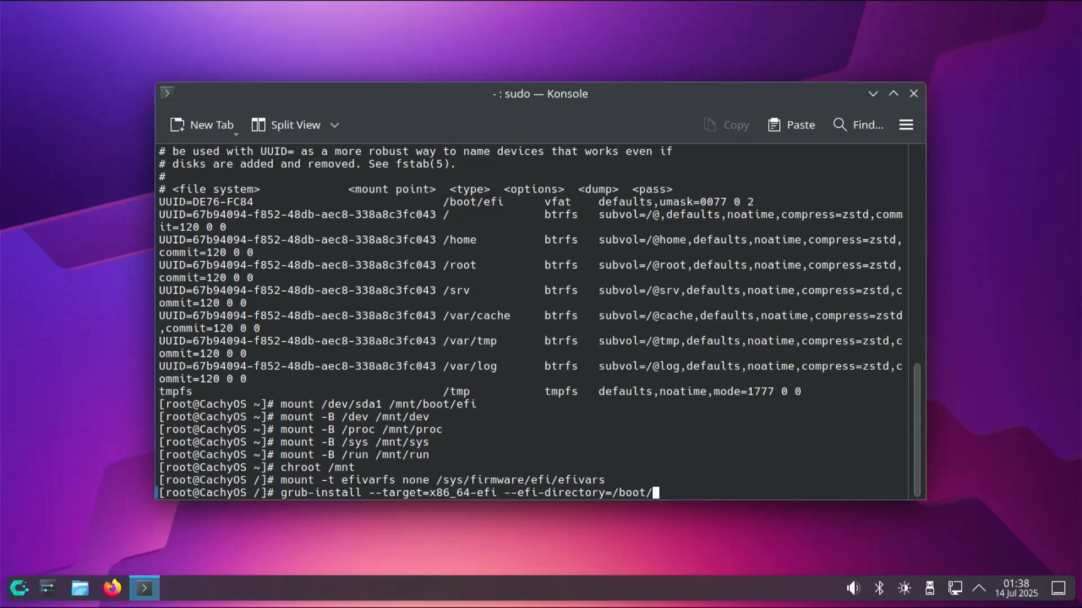
key("Return")
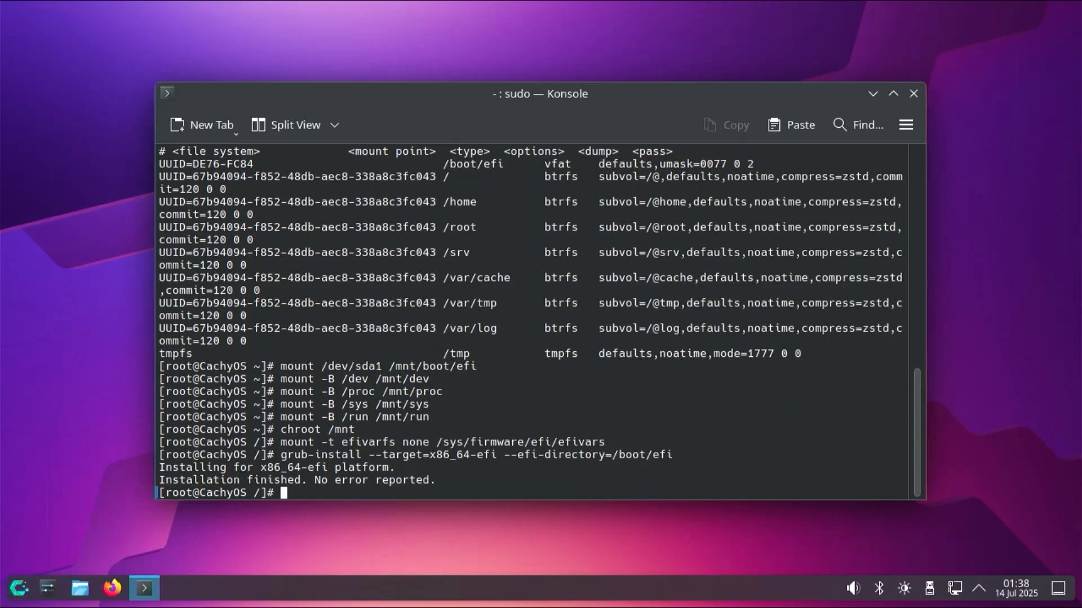
type("grub-mkconfig")
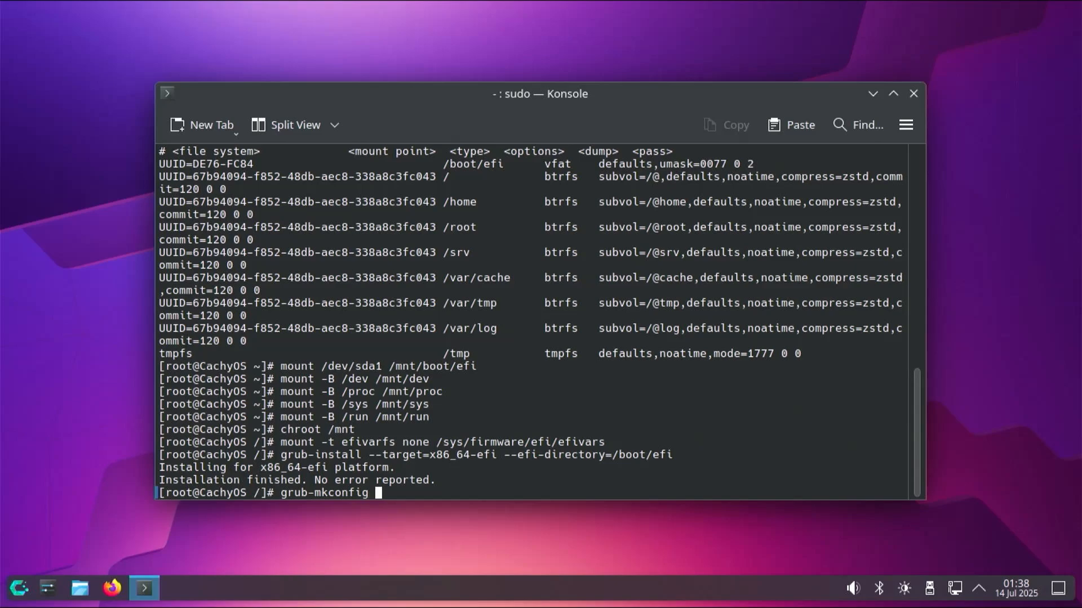
- Generate the GRUB config with grub-mkconfig -o /boot/grub/grub.cfg
type("-o /boo")
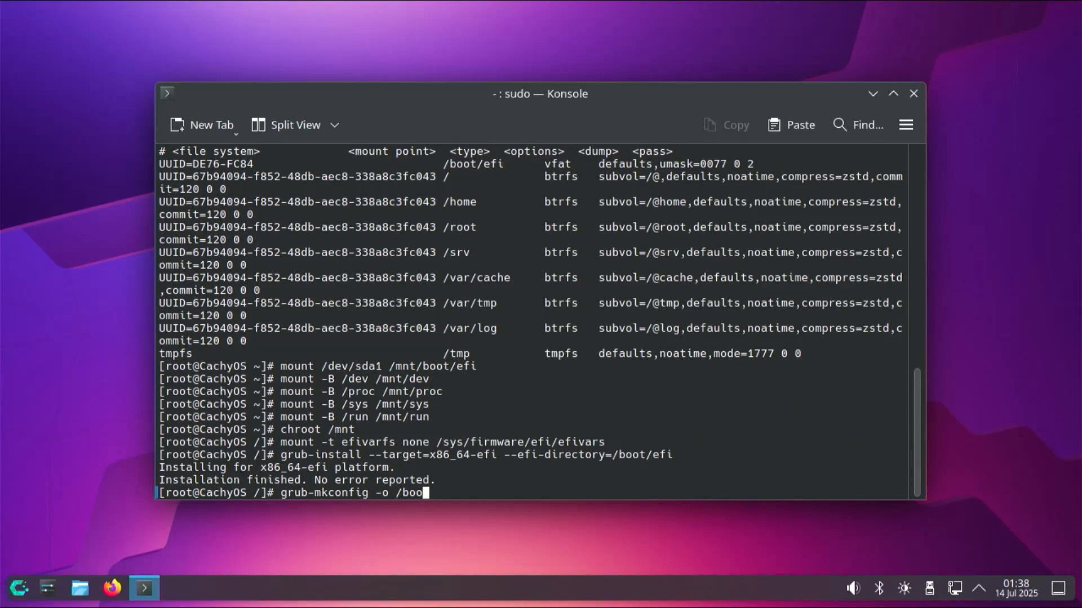
type("t/grub/gr")
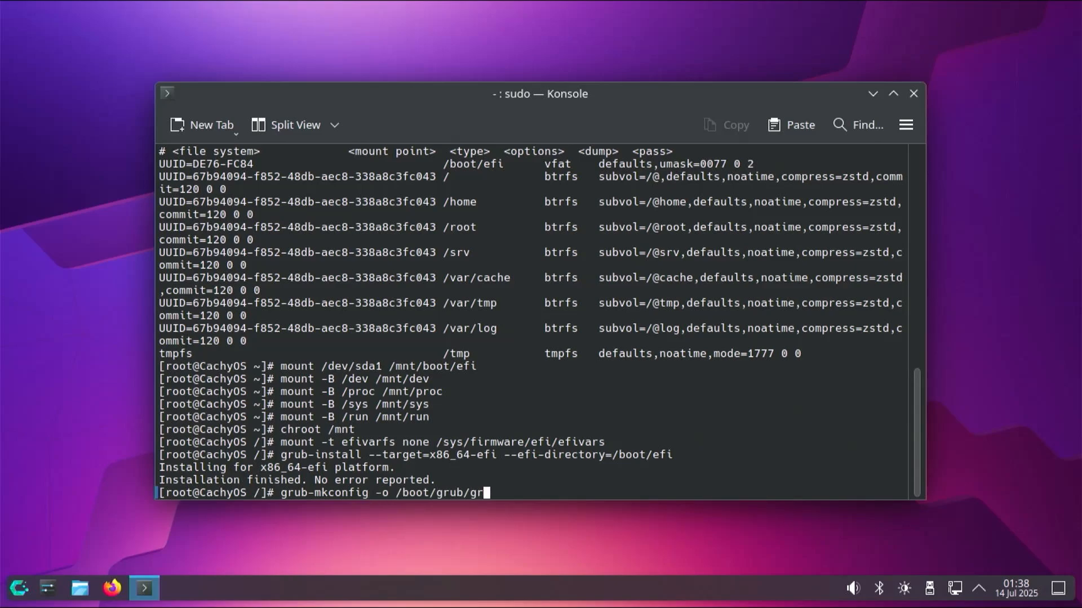
key("Return")
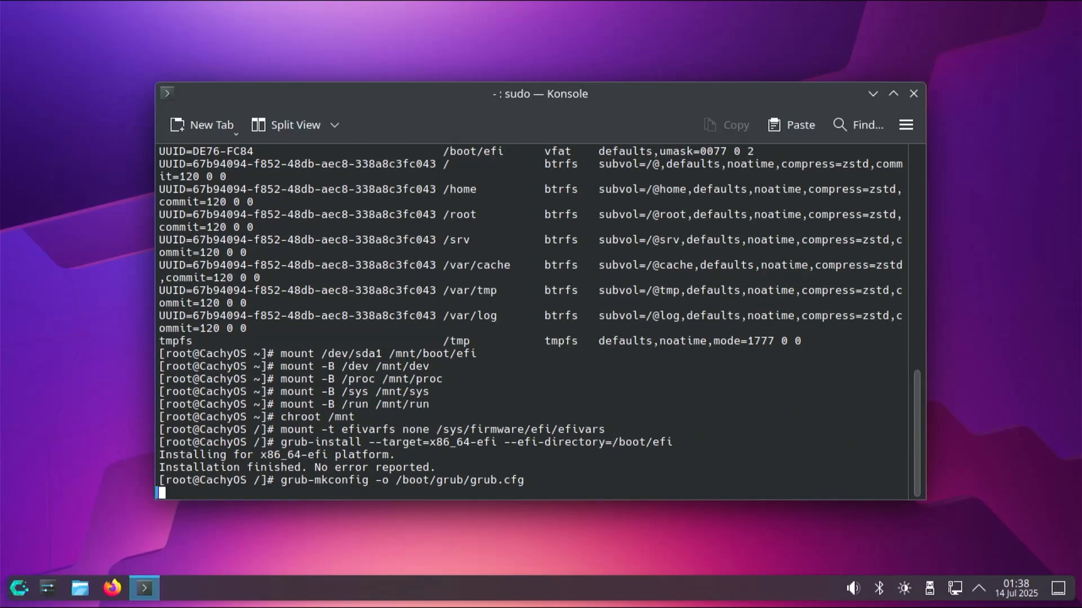
key("Return")
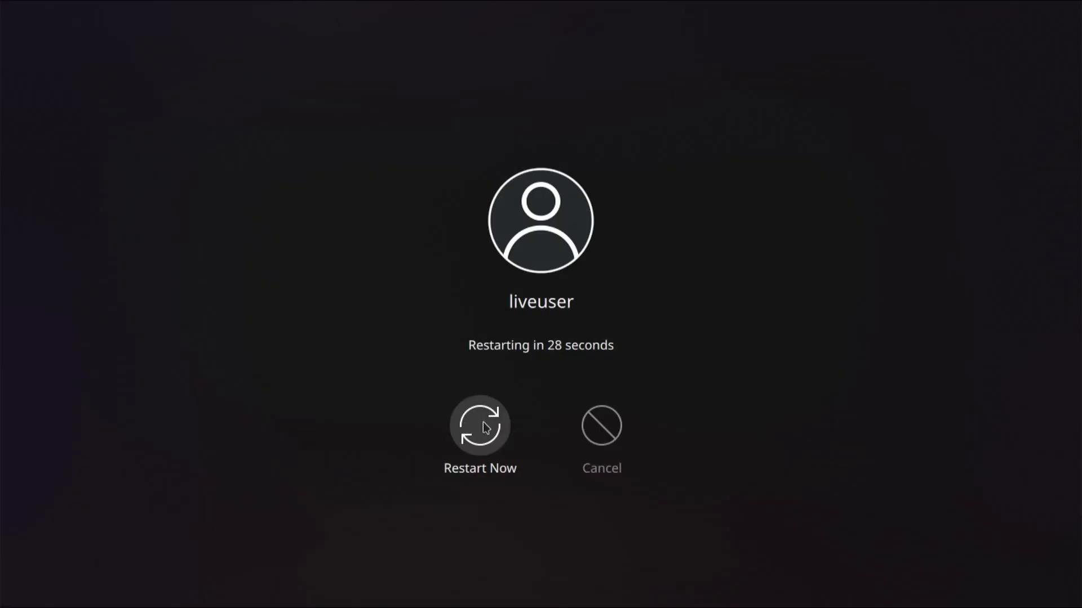
- Choose Restart Now in the KDE shutdown dialog
left_click(480, 426)
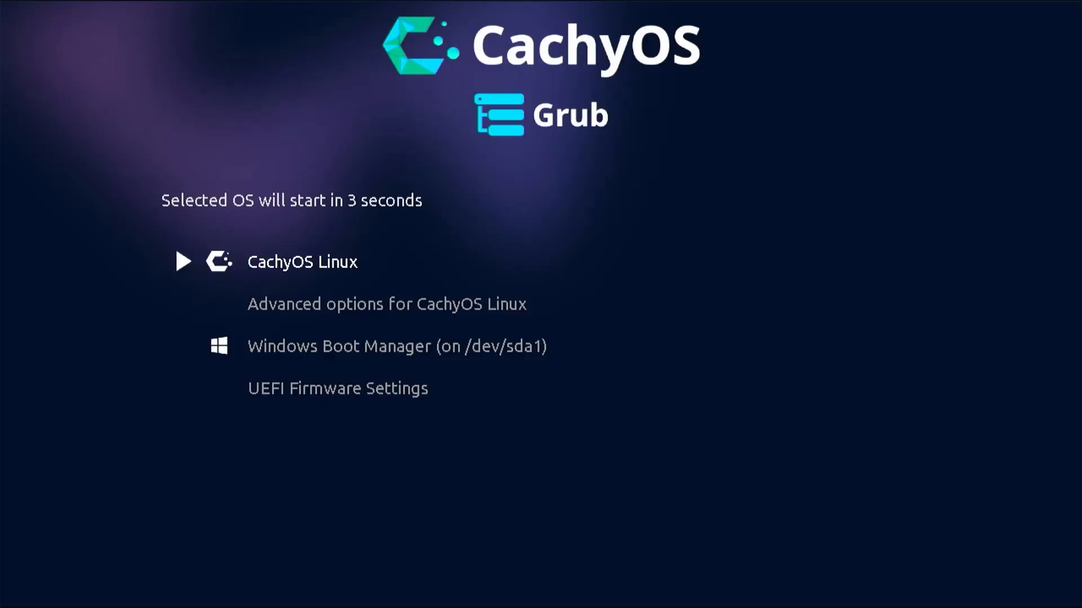
- Stop the GRUB countdown by selecting Windows Boot Manager, then CachyOS Linux again
key("Down")
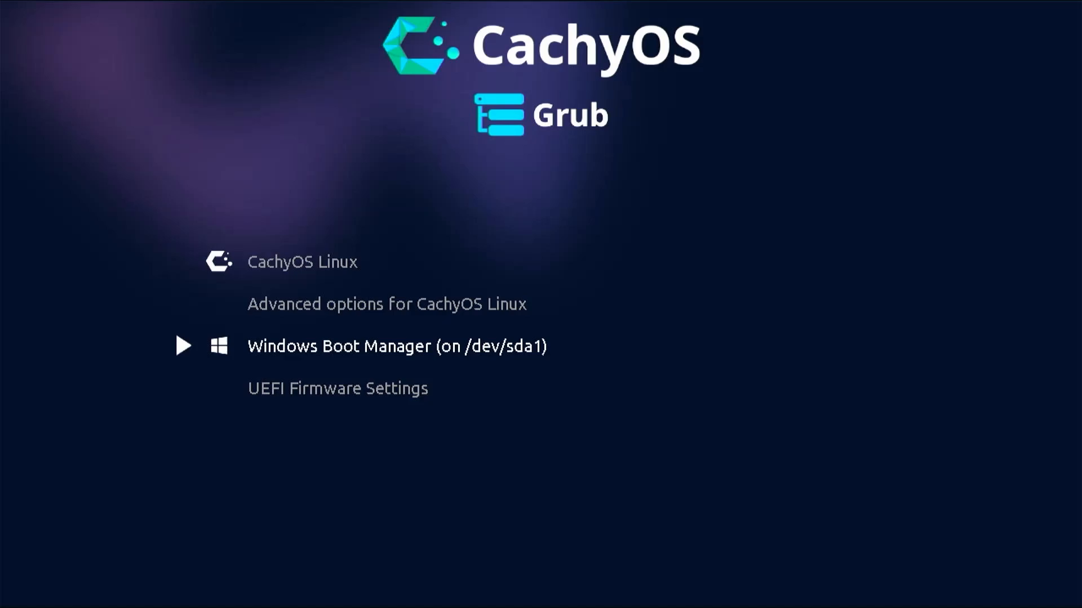
key("Up")
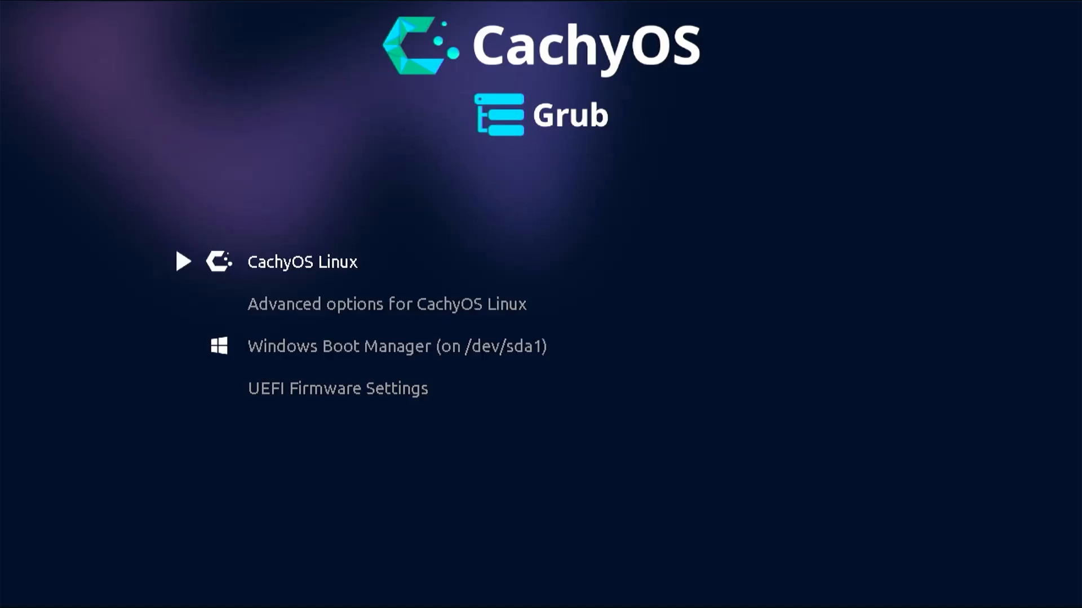